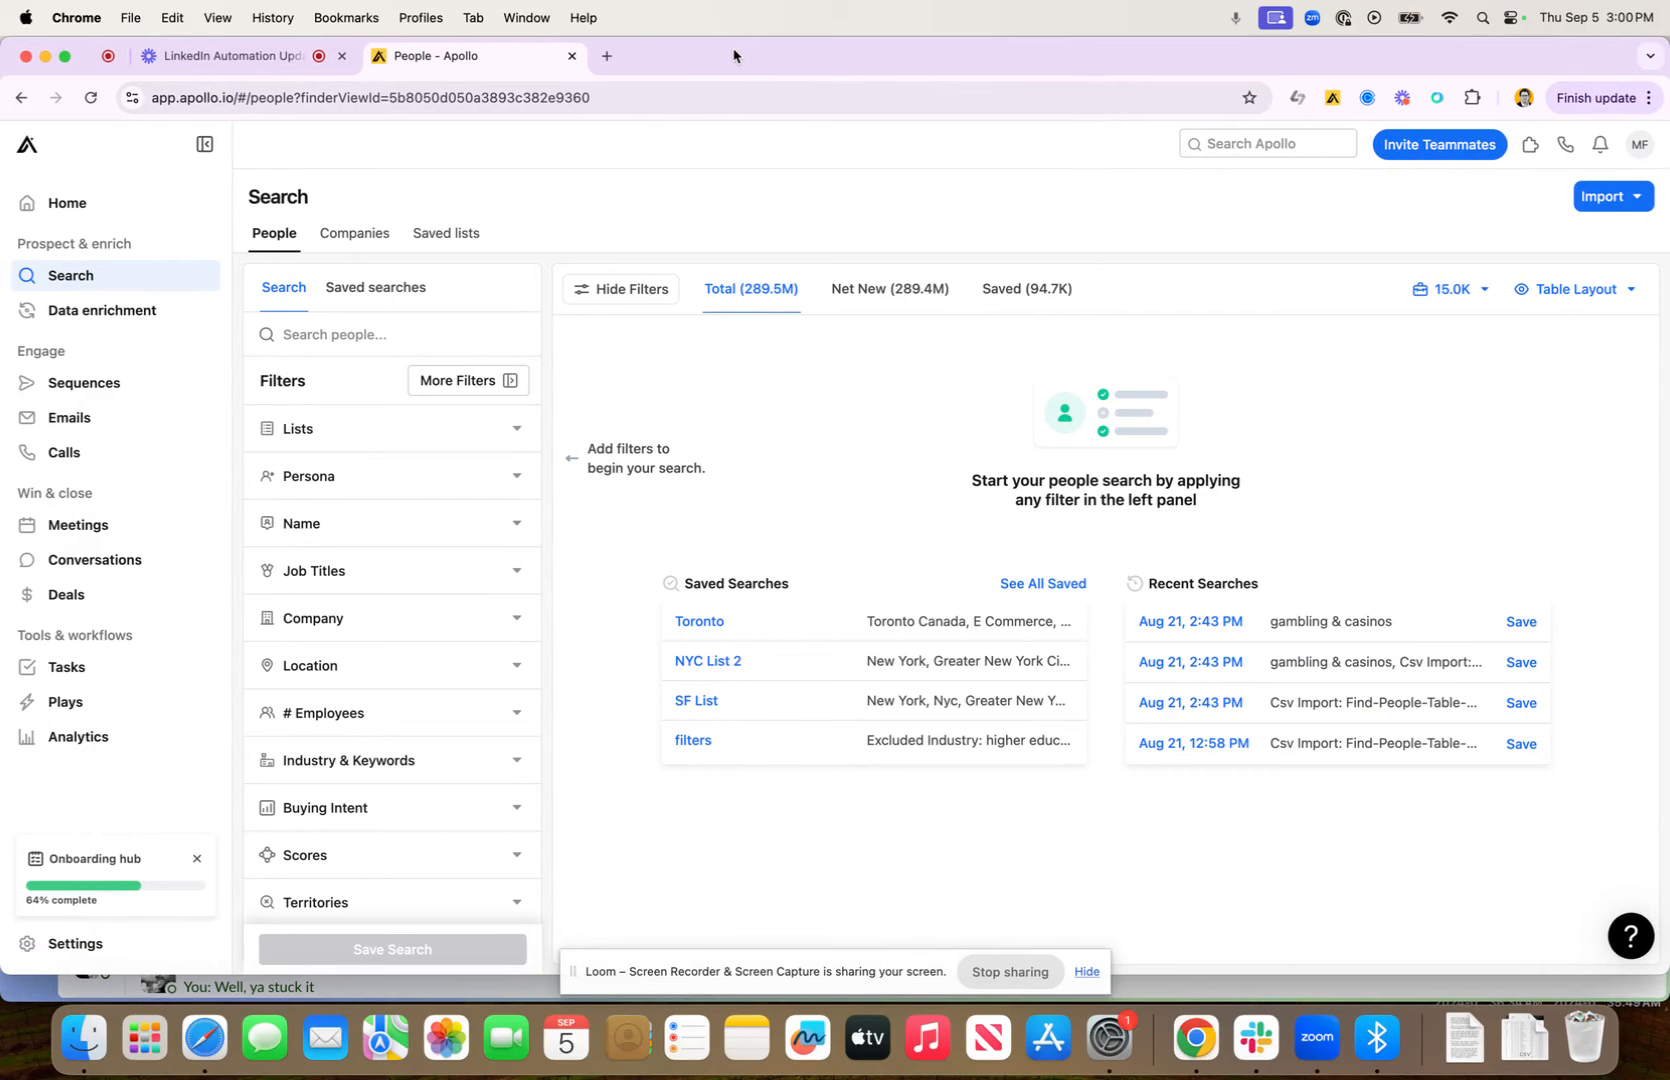
mouse_move(61, 370)
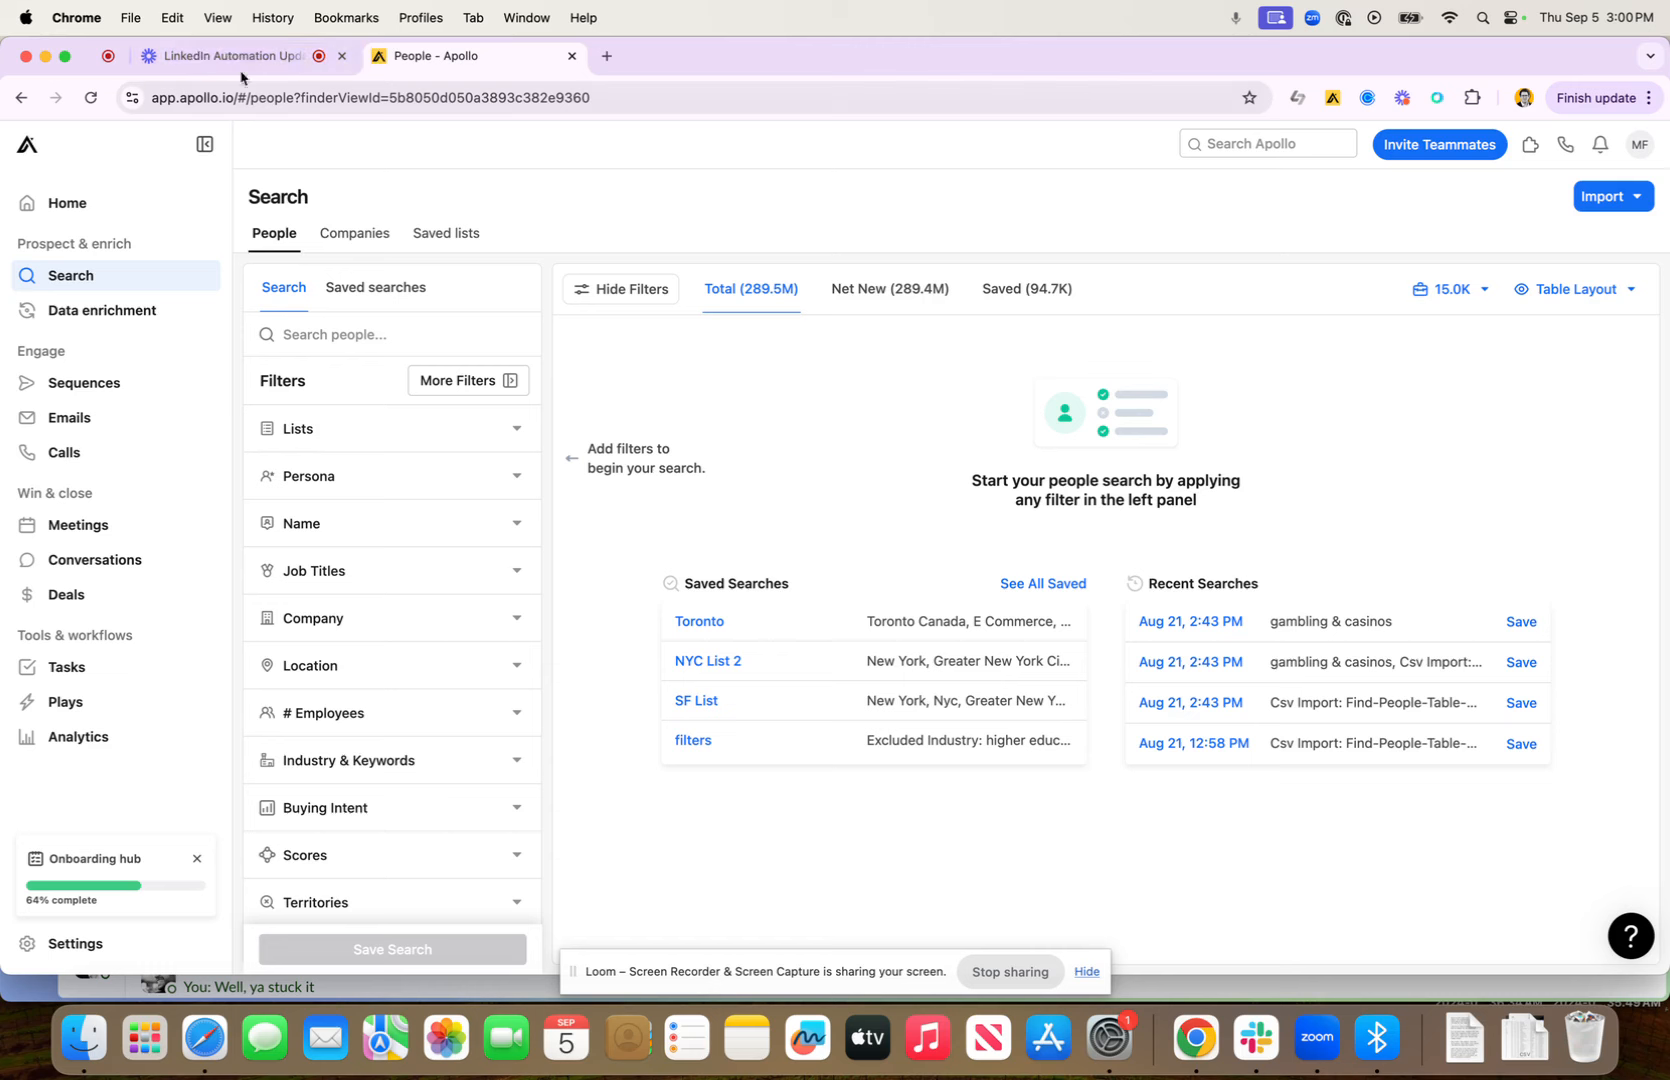
mouse_move(85, 382)
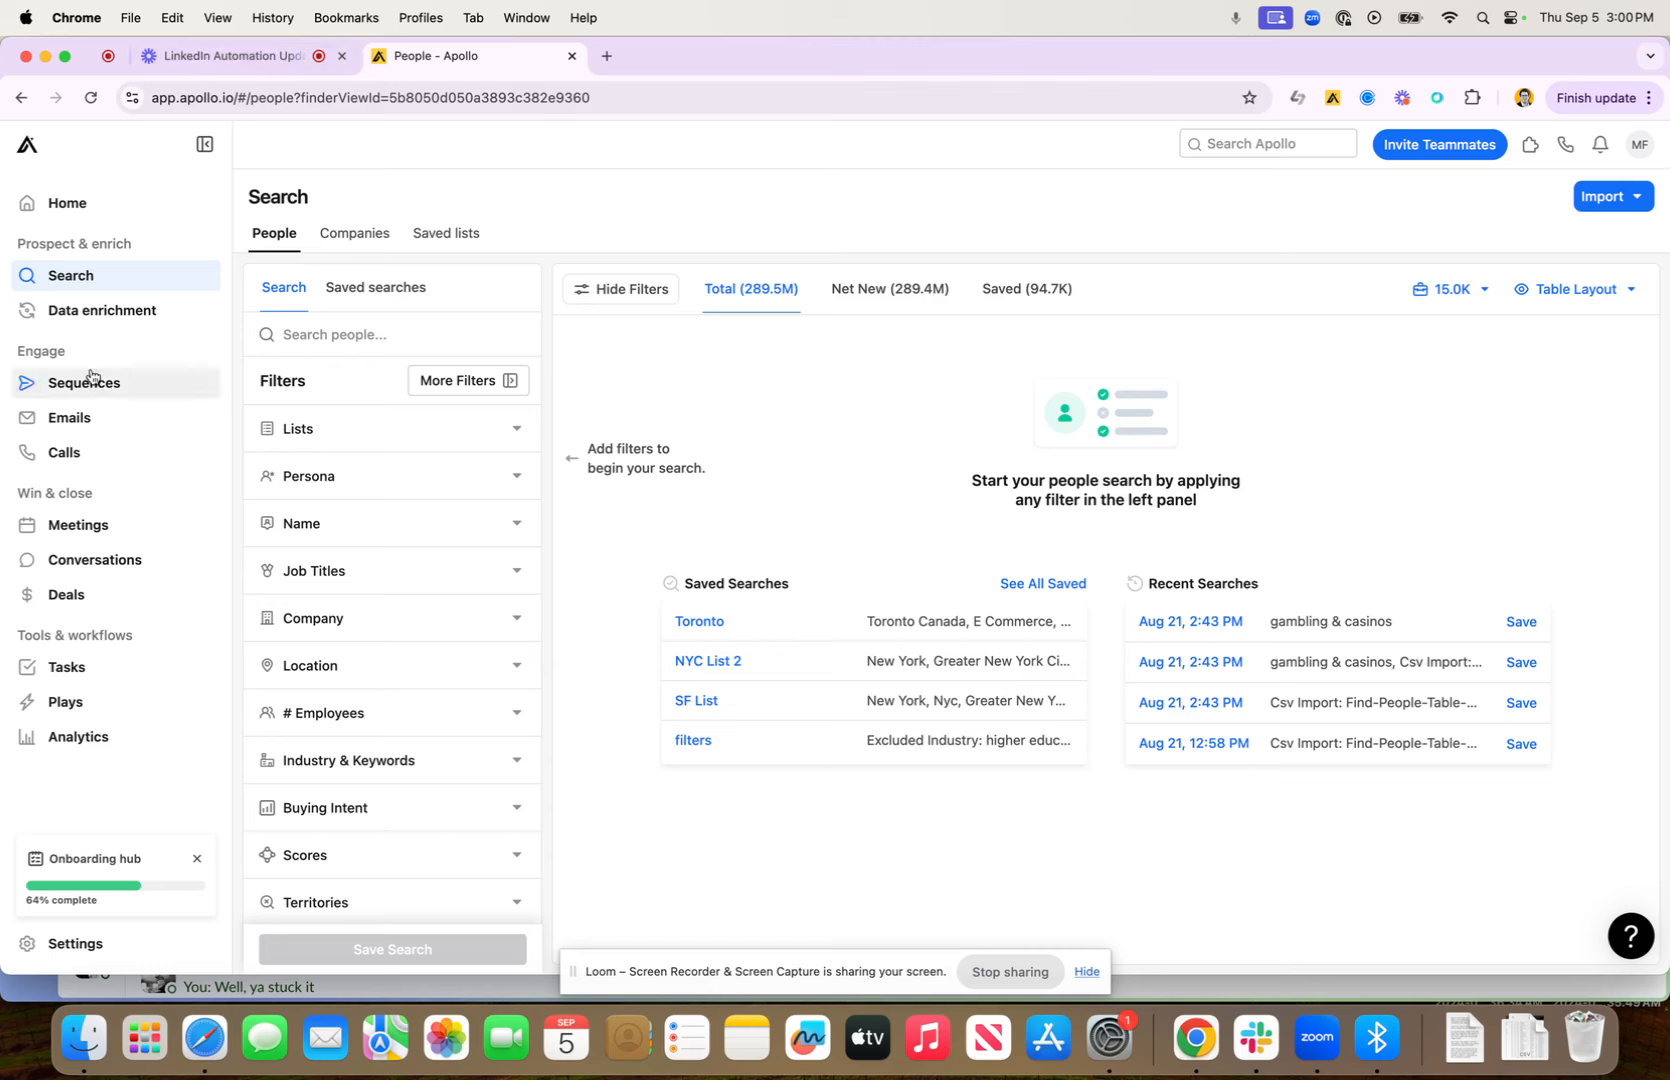
mouse_move(227, 55)
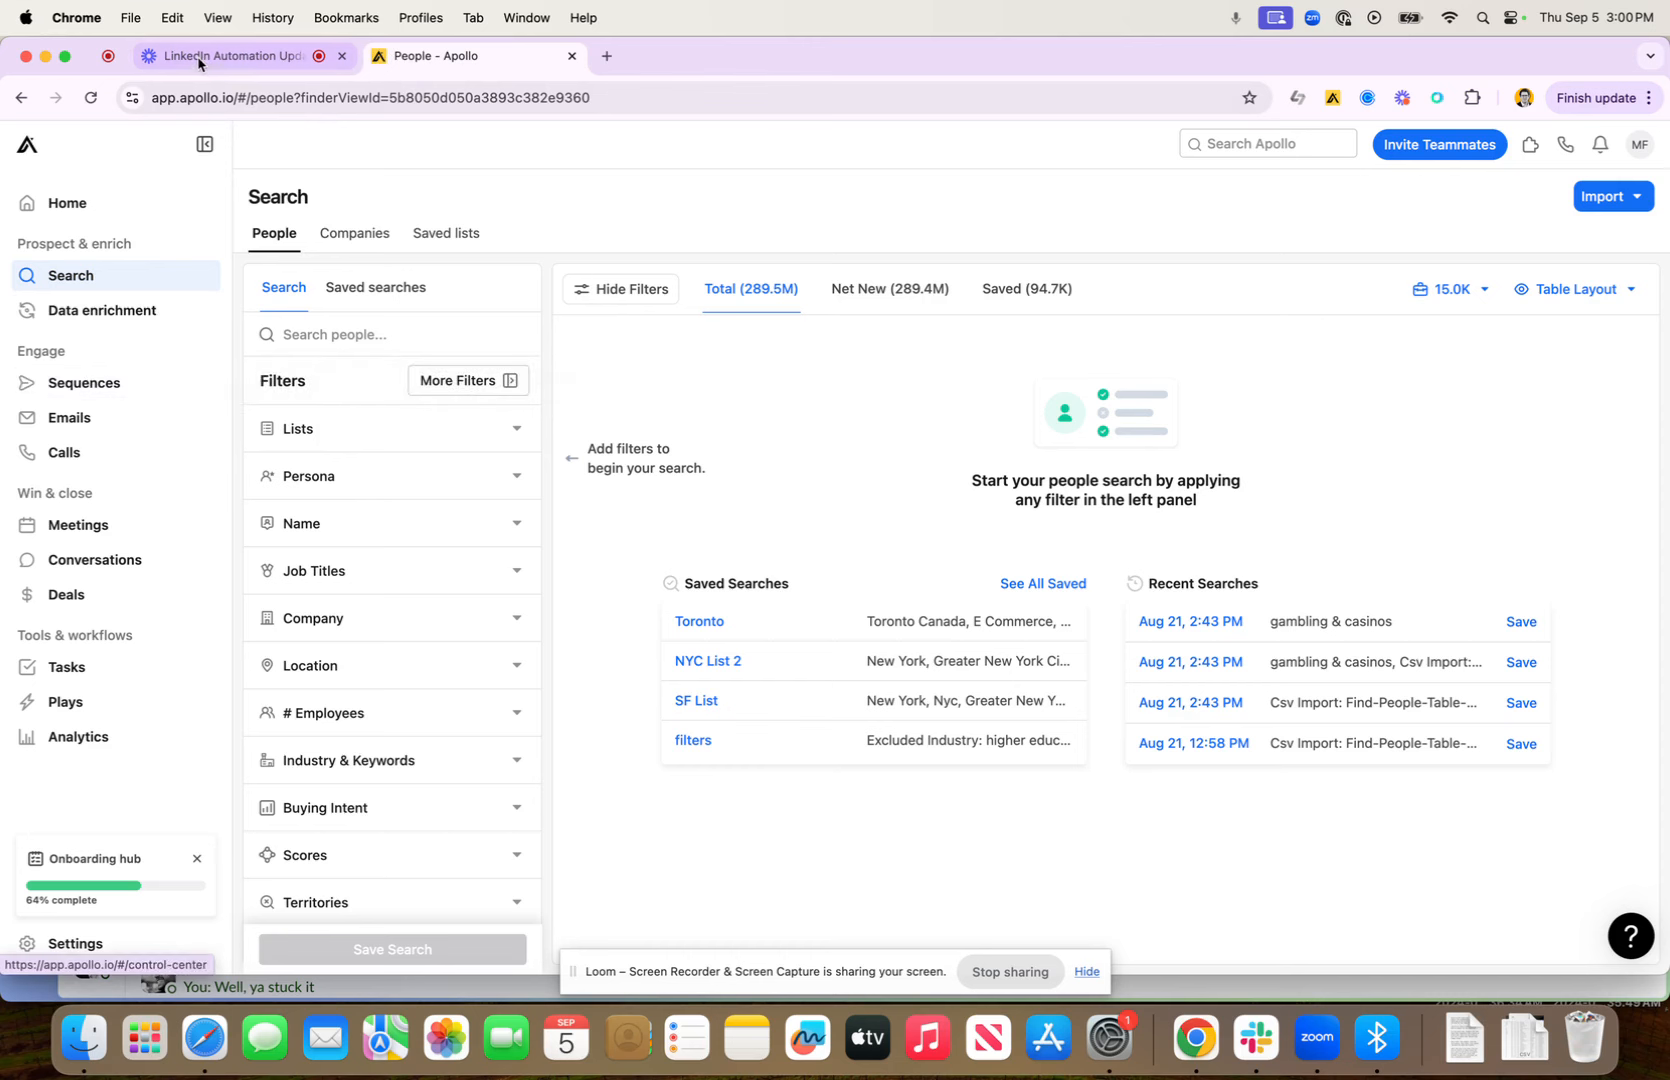
mouse_move(227, 55)
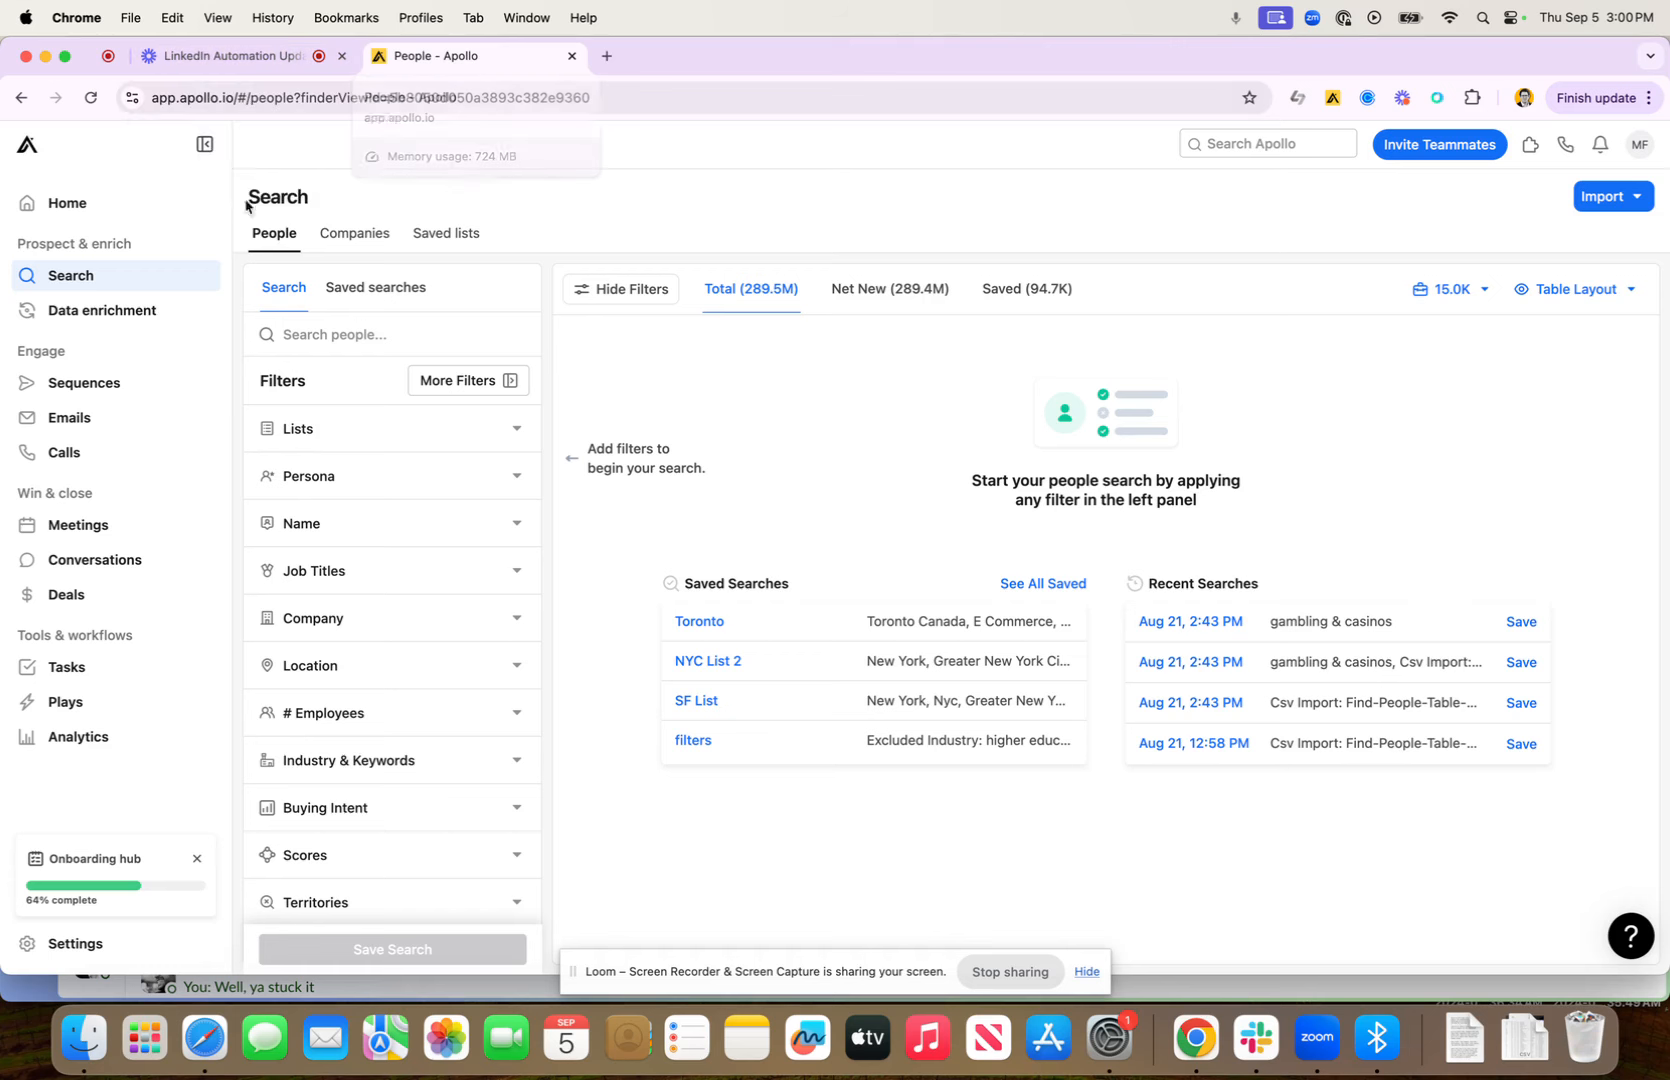
- Open the 'E-book chapter 5 - Ai Search Mike' sequence from the Sequences list
click(84, 382)
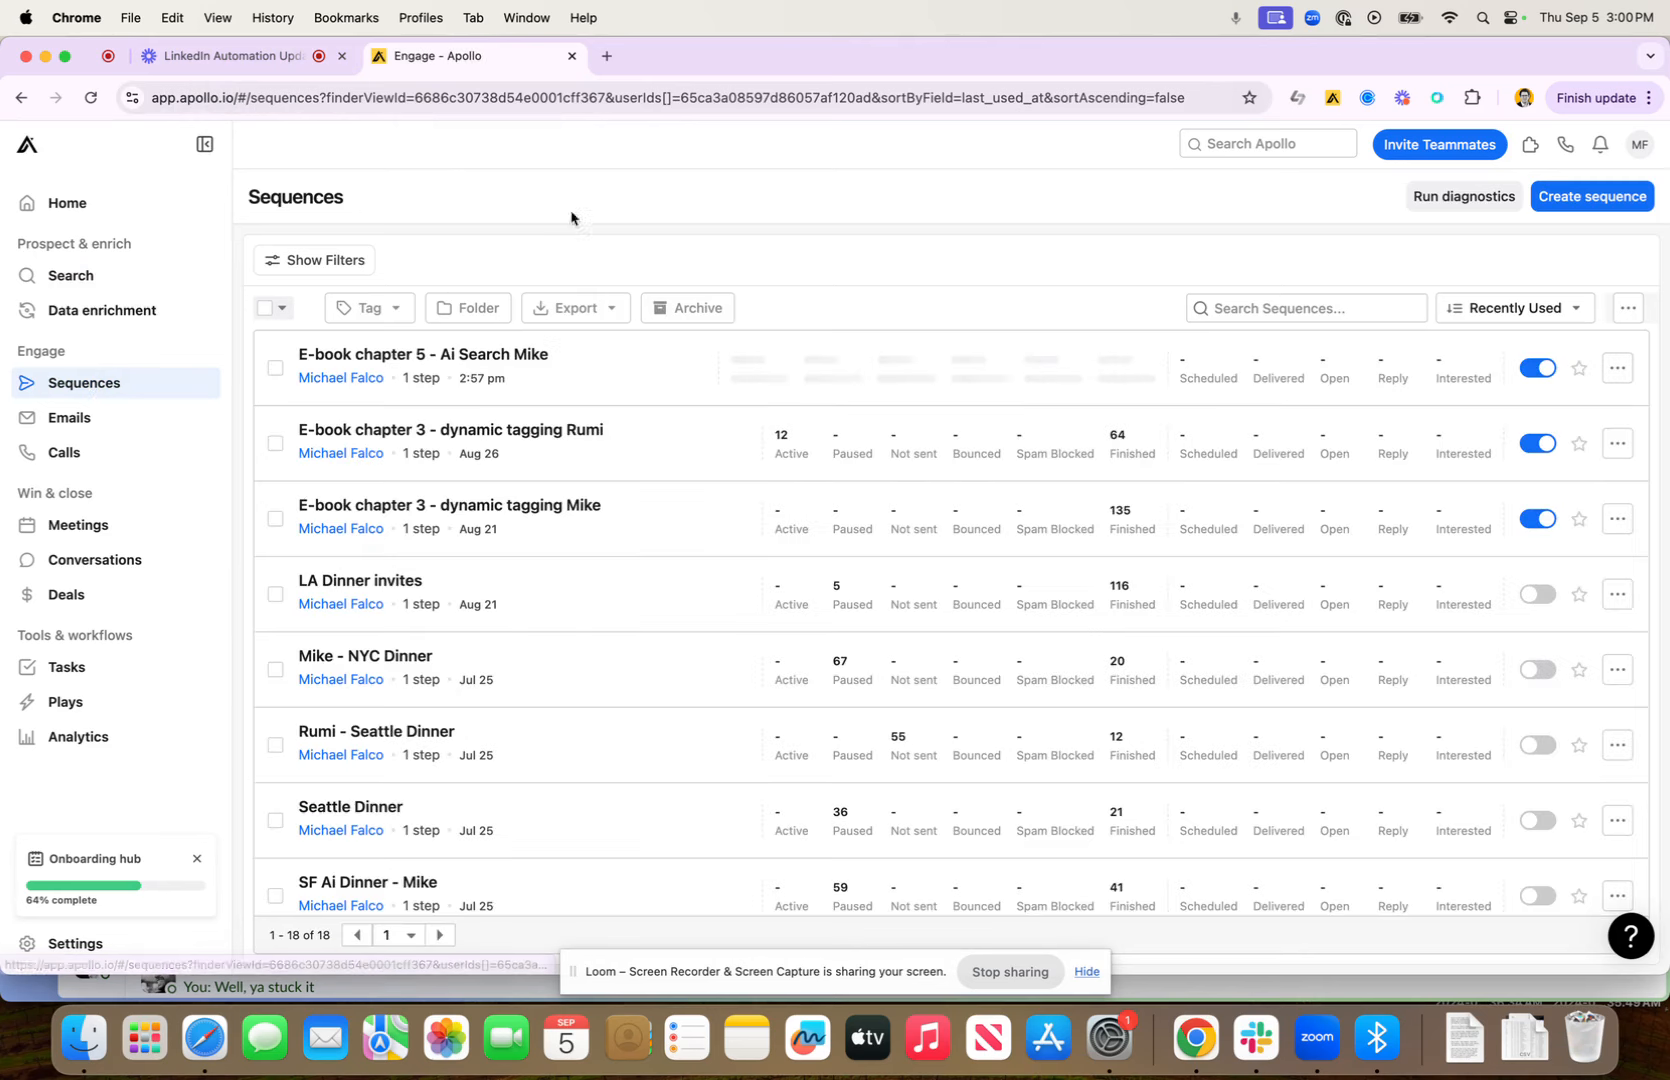
mouse_move(623, 403)
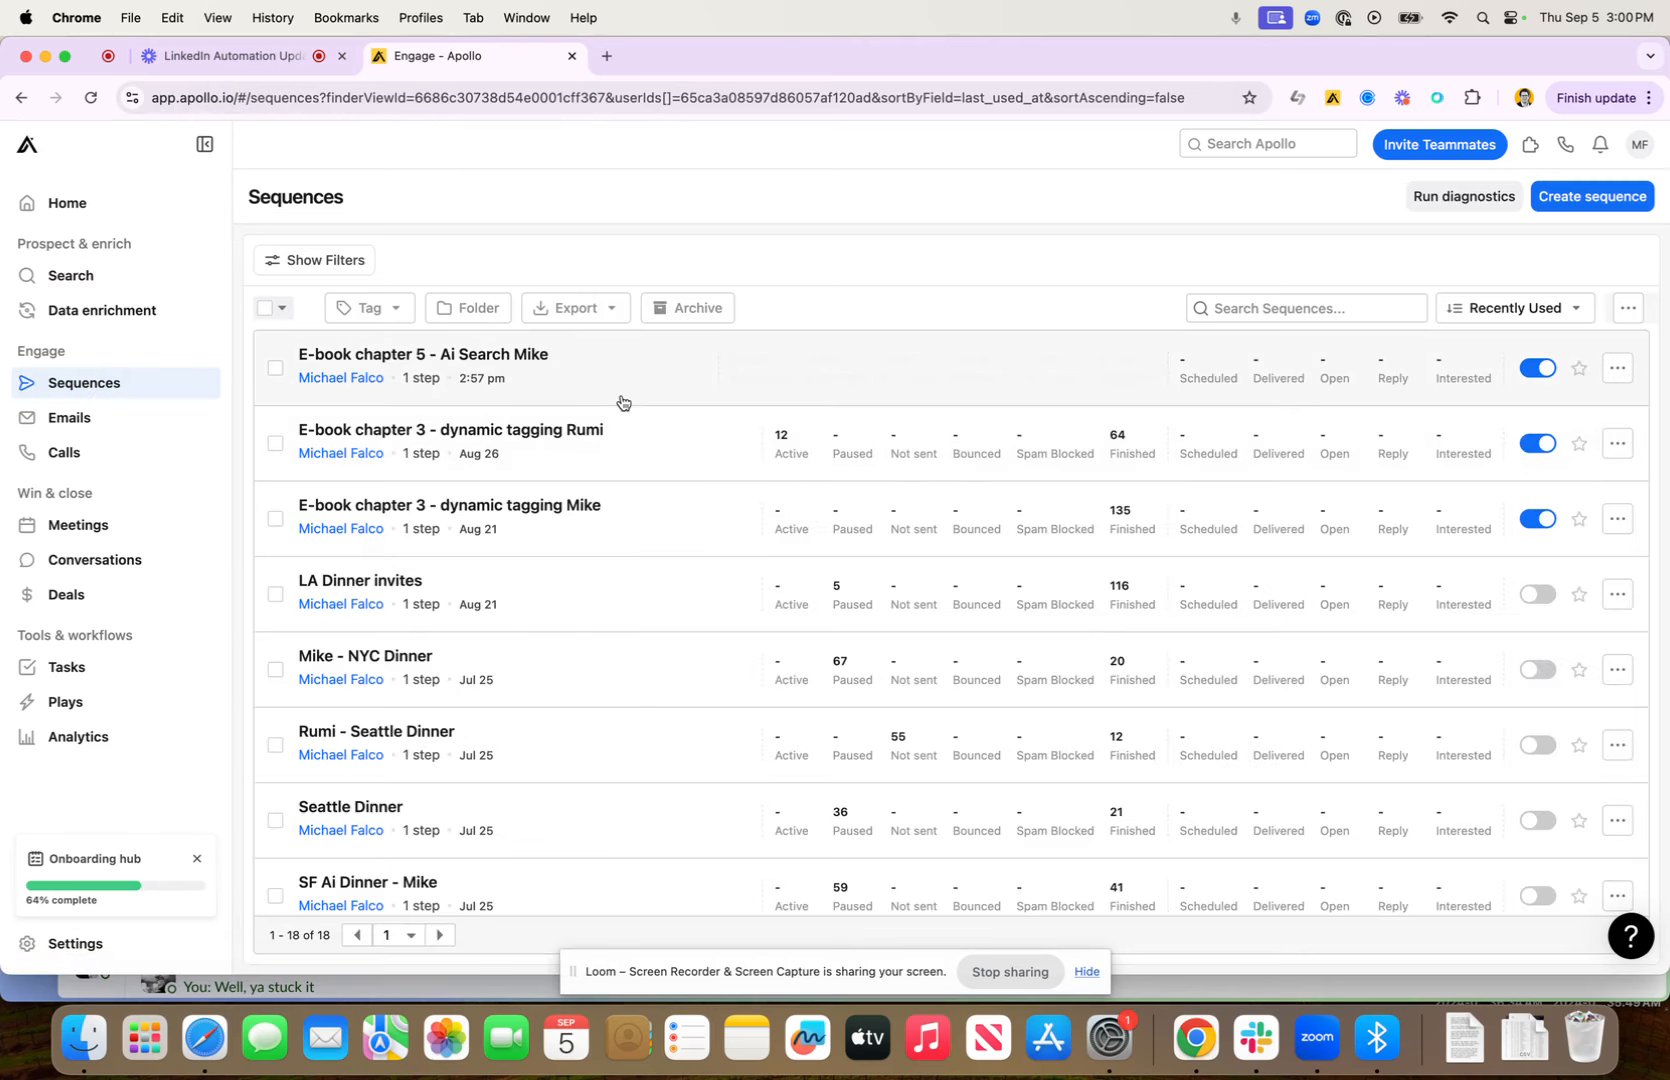
click(422, 354)
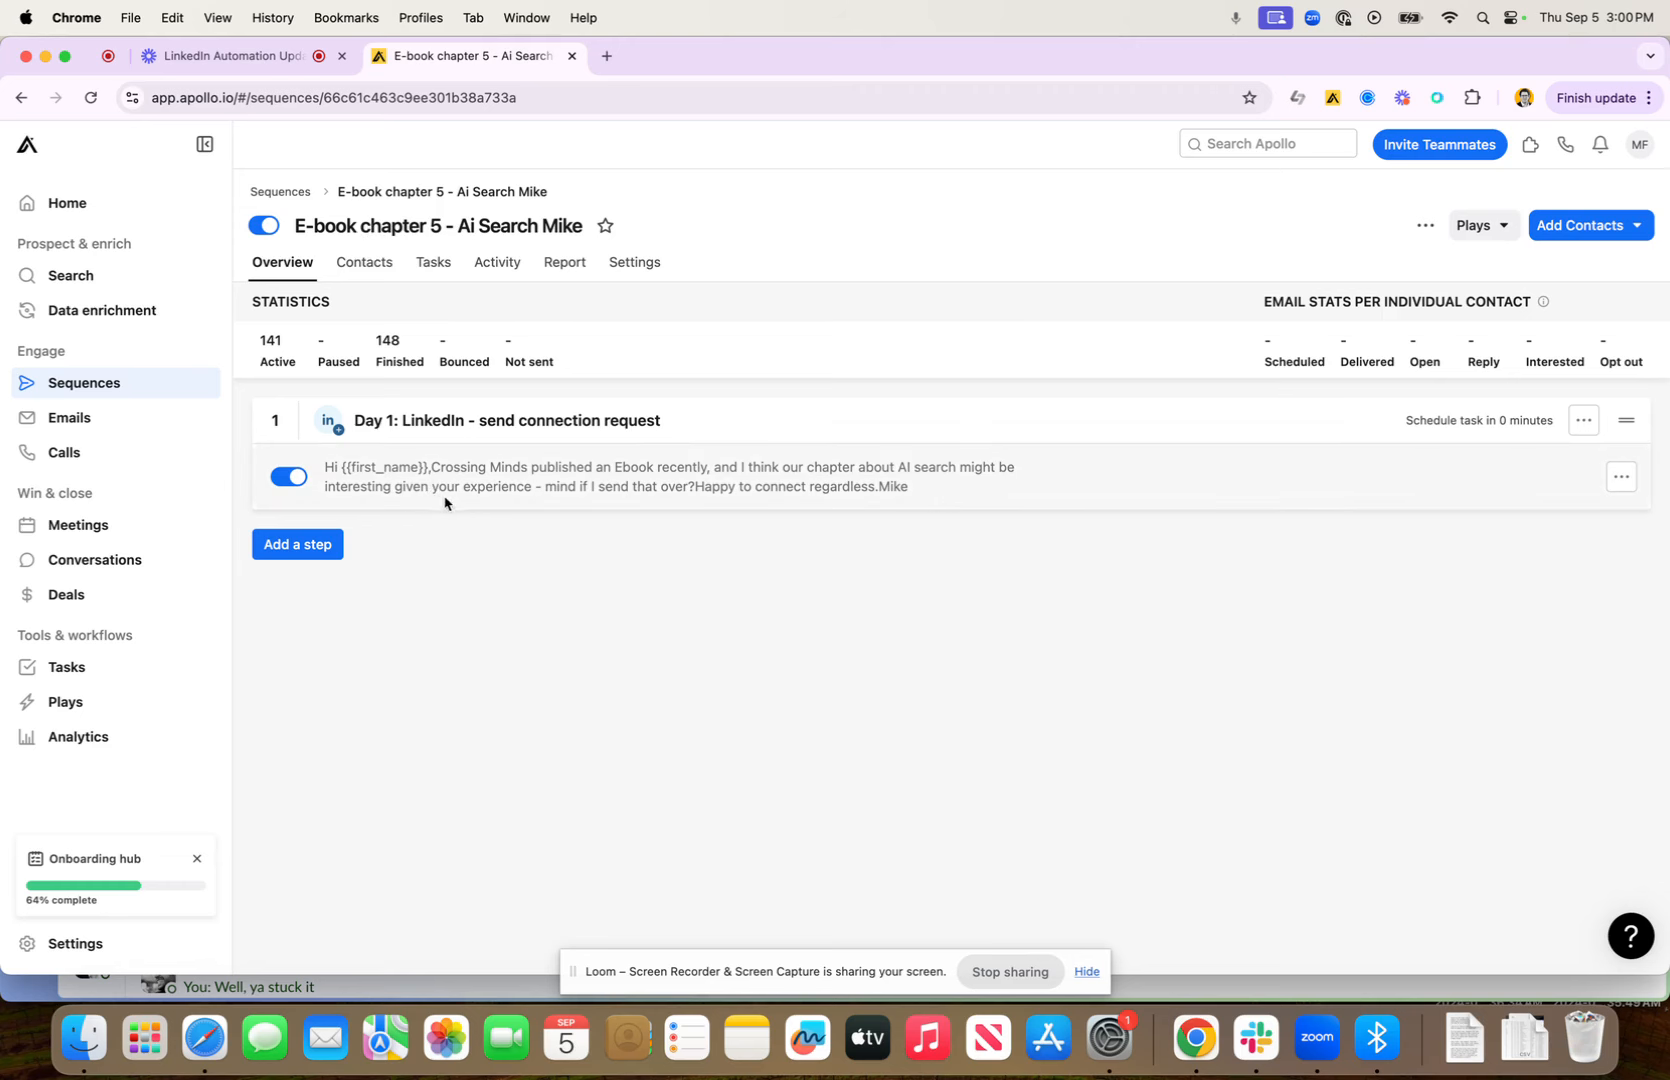
click(669, 476)
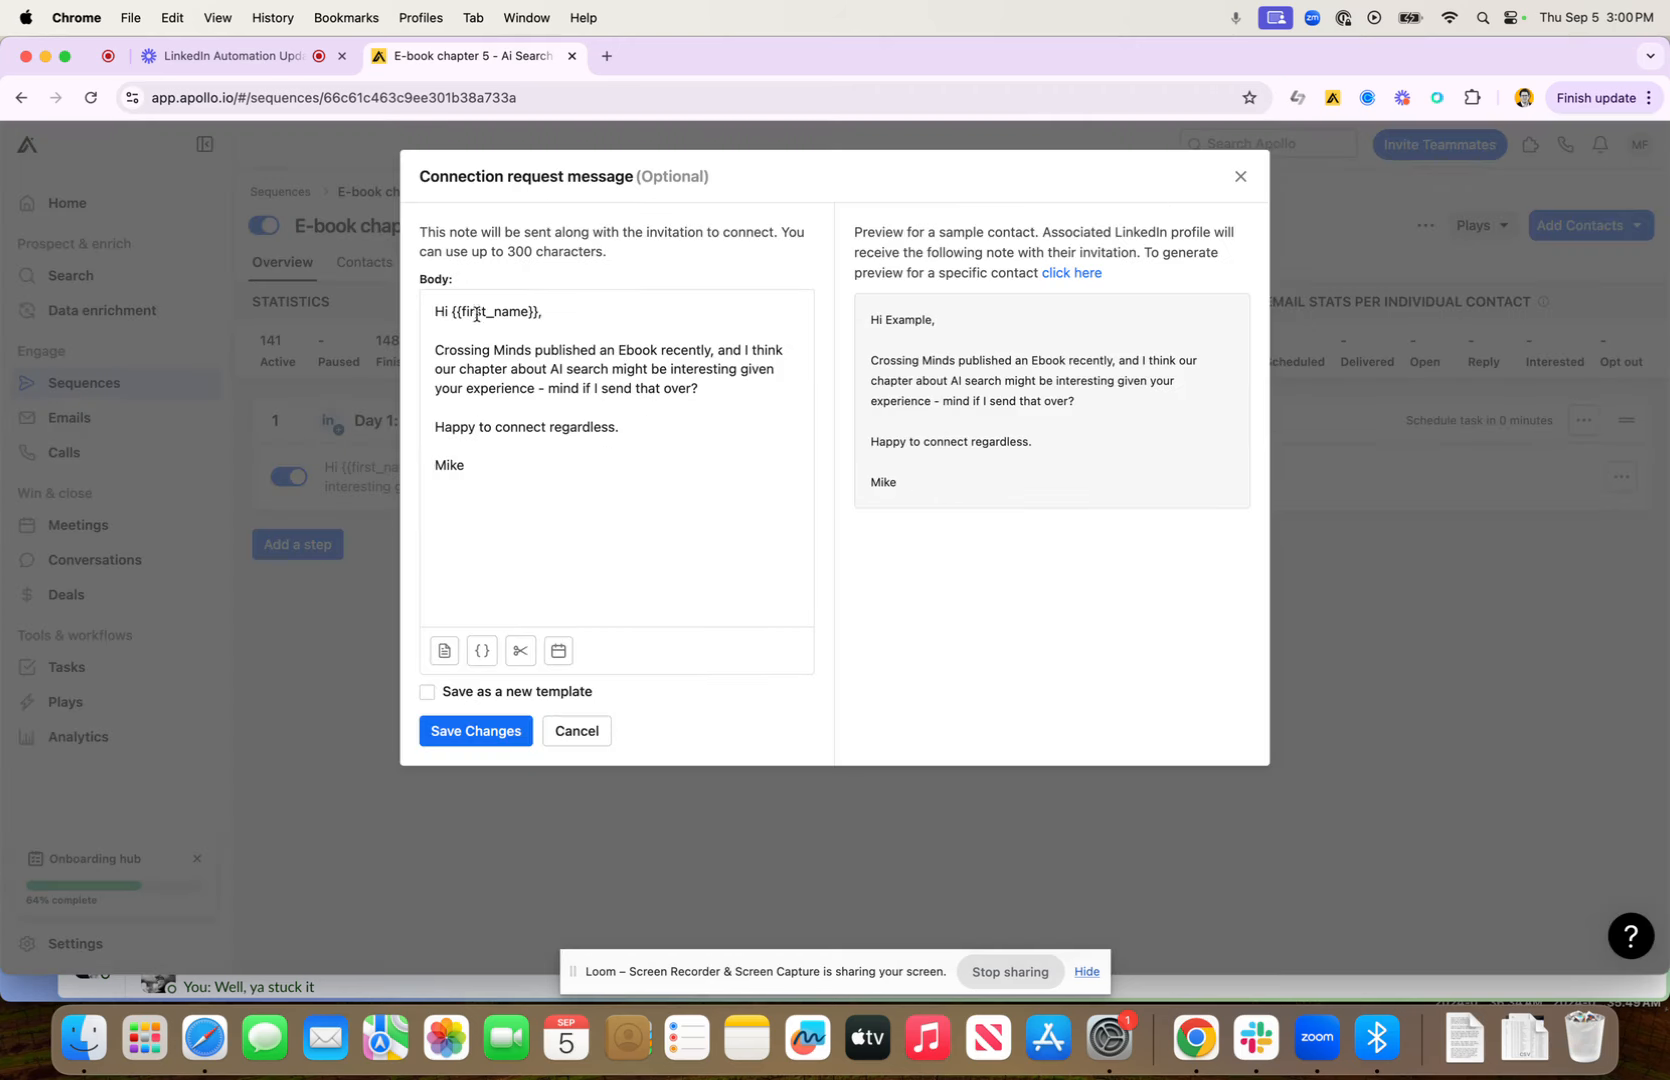
double_click(496, 311)
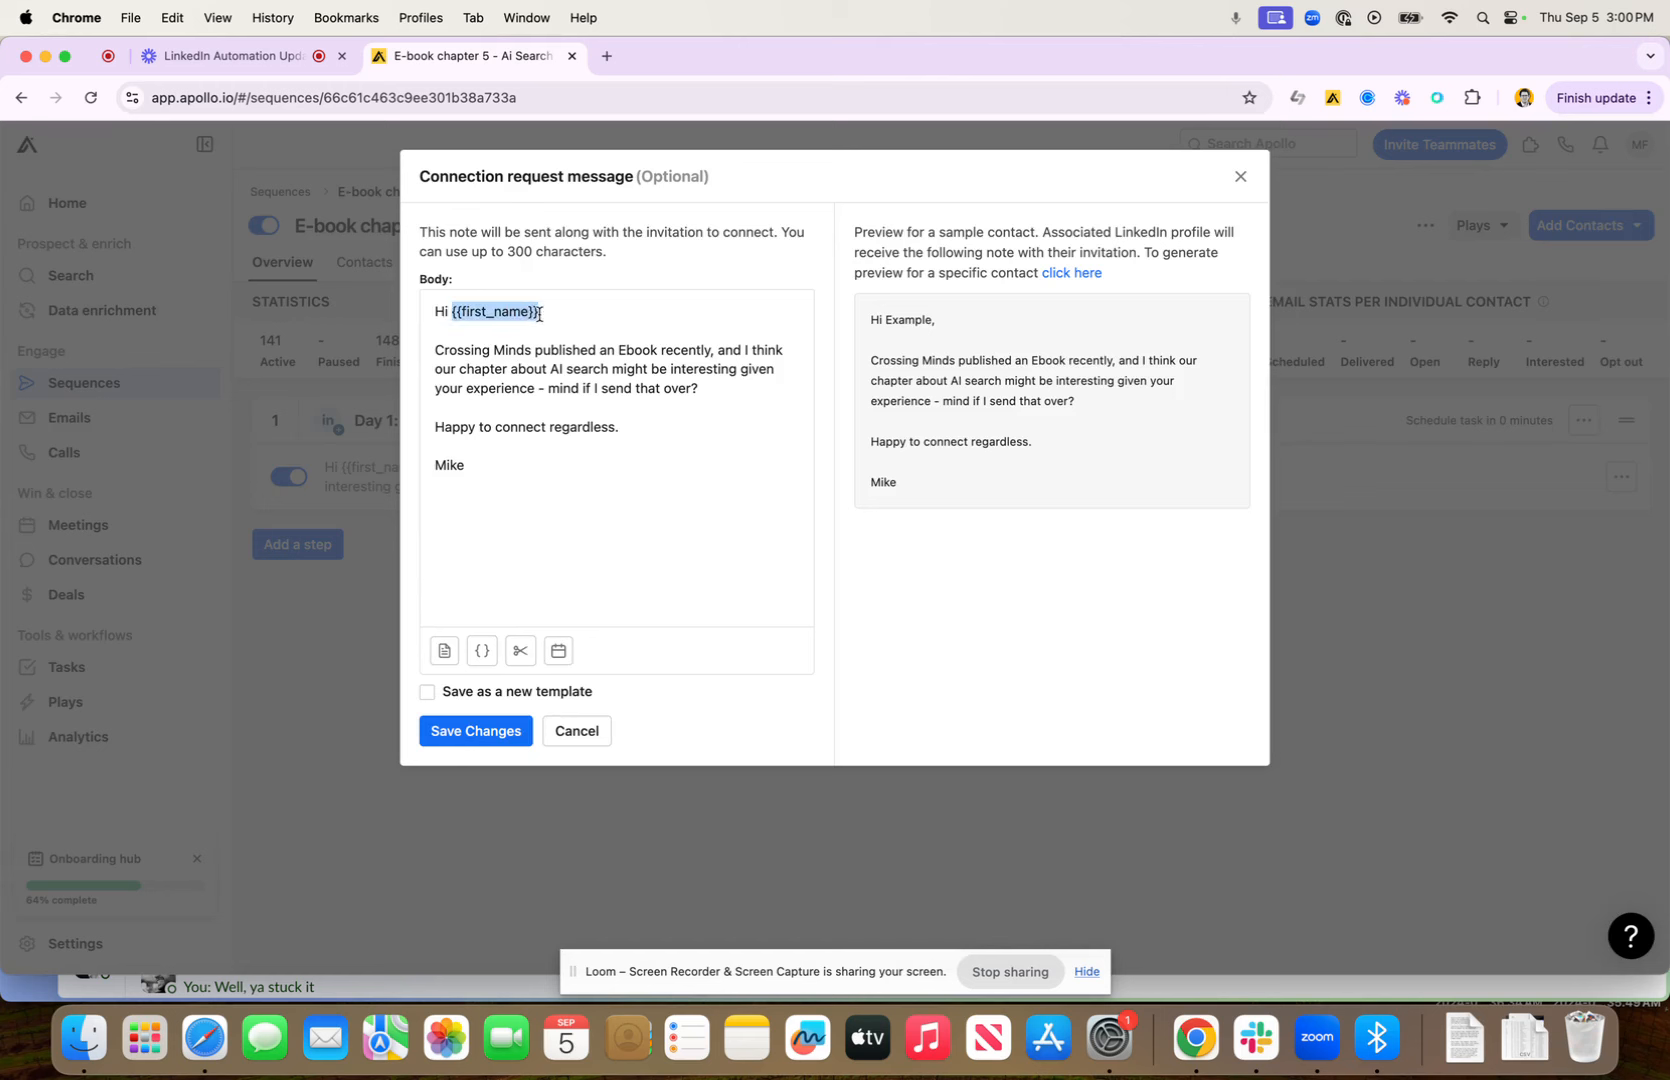
text(,)
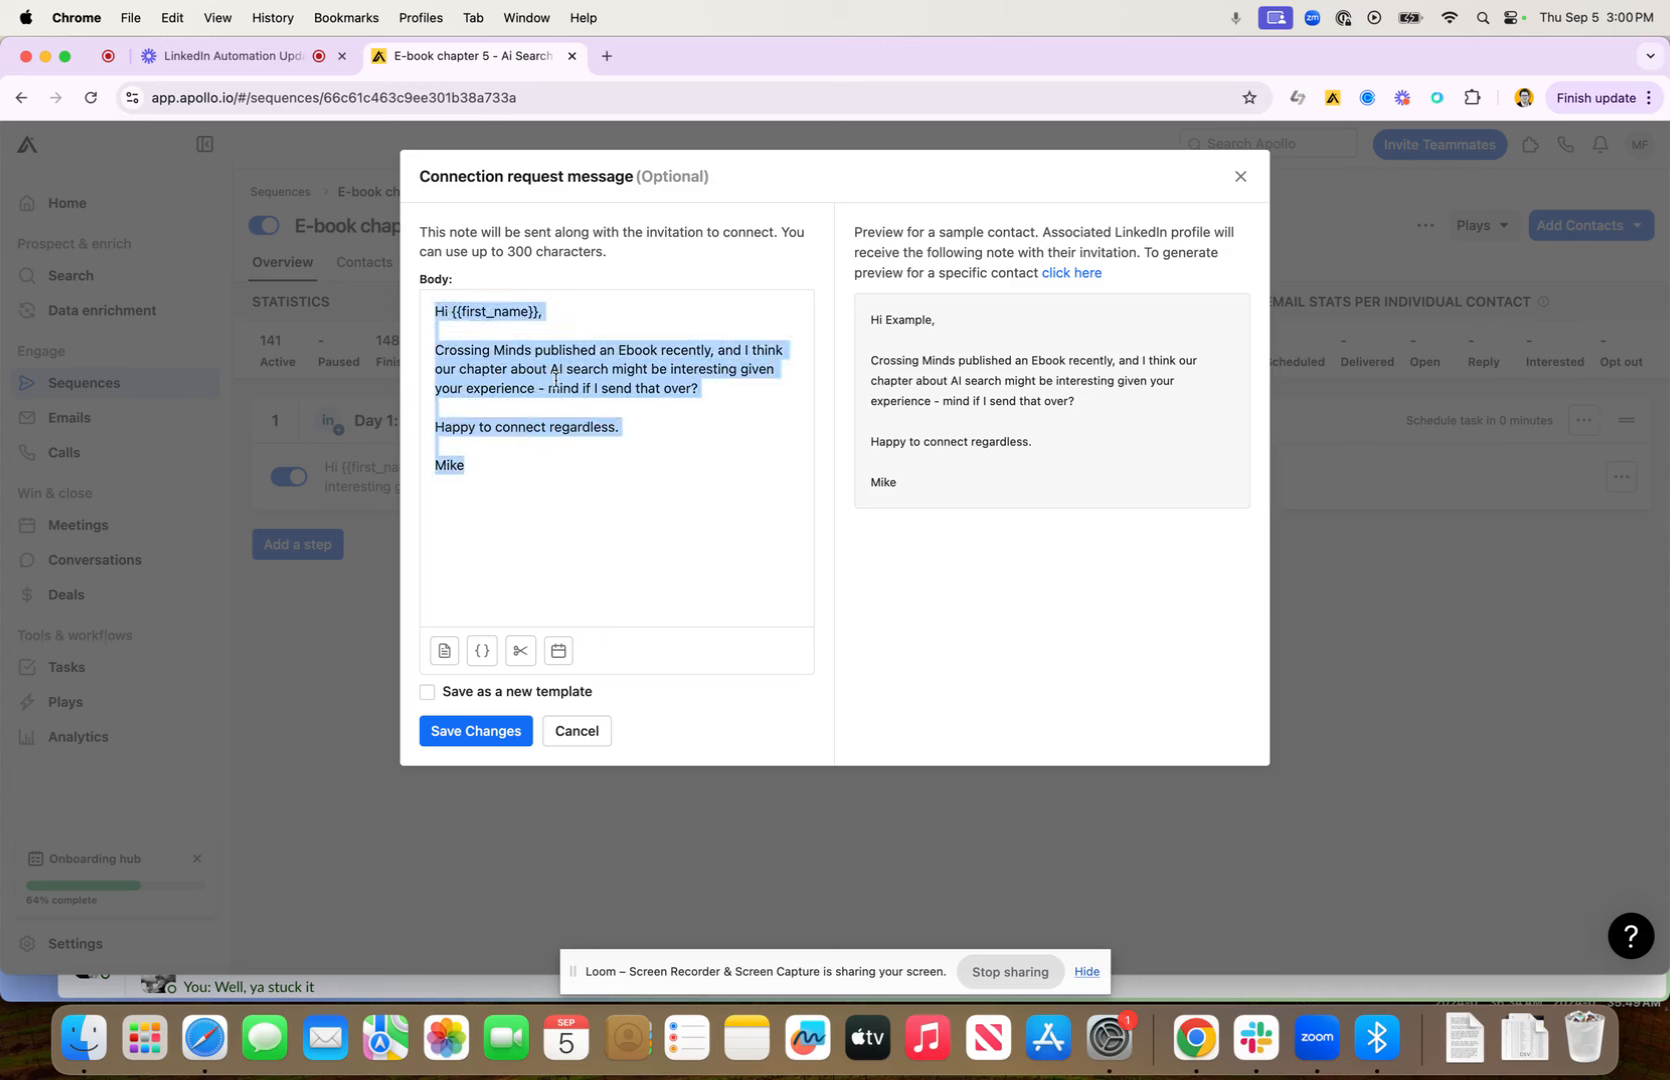
click(514, 470)
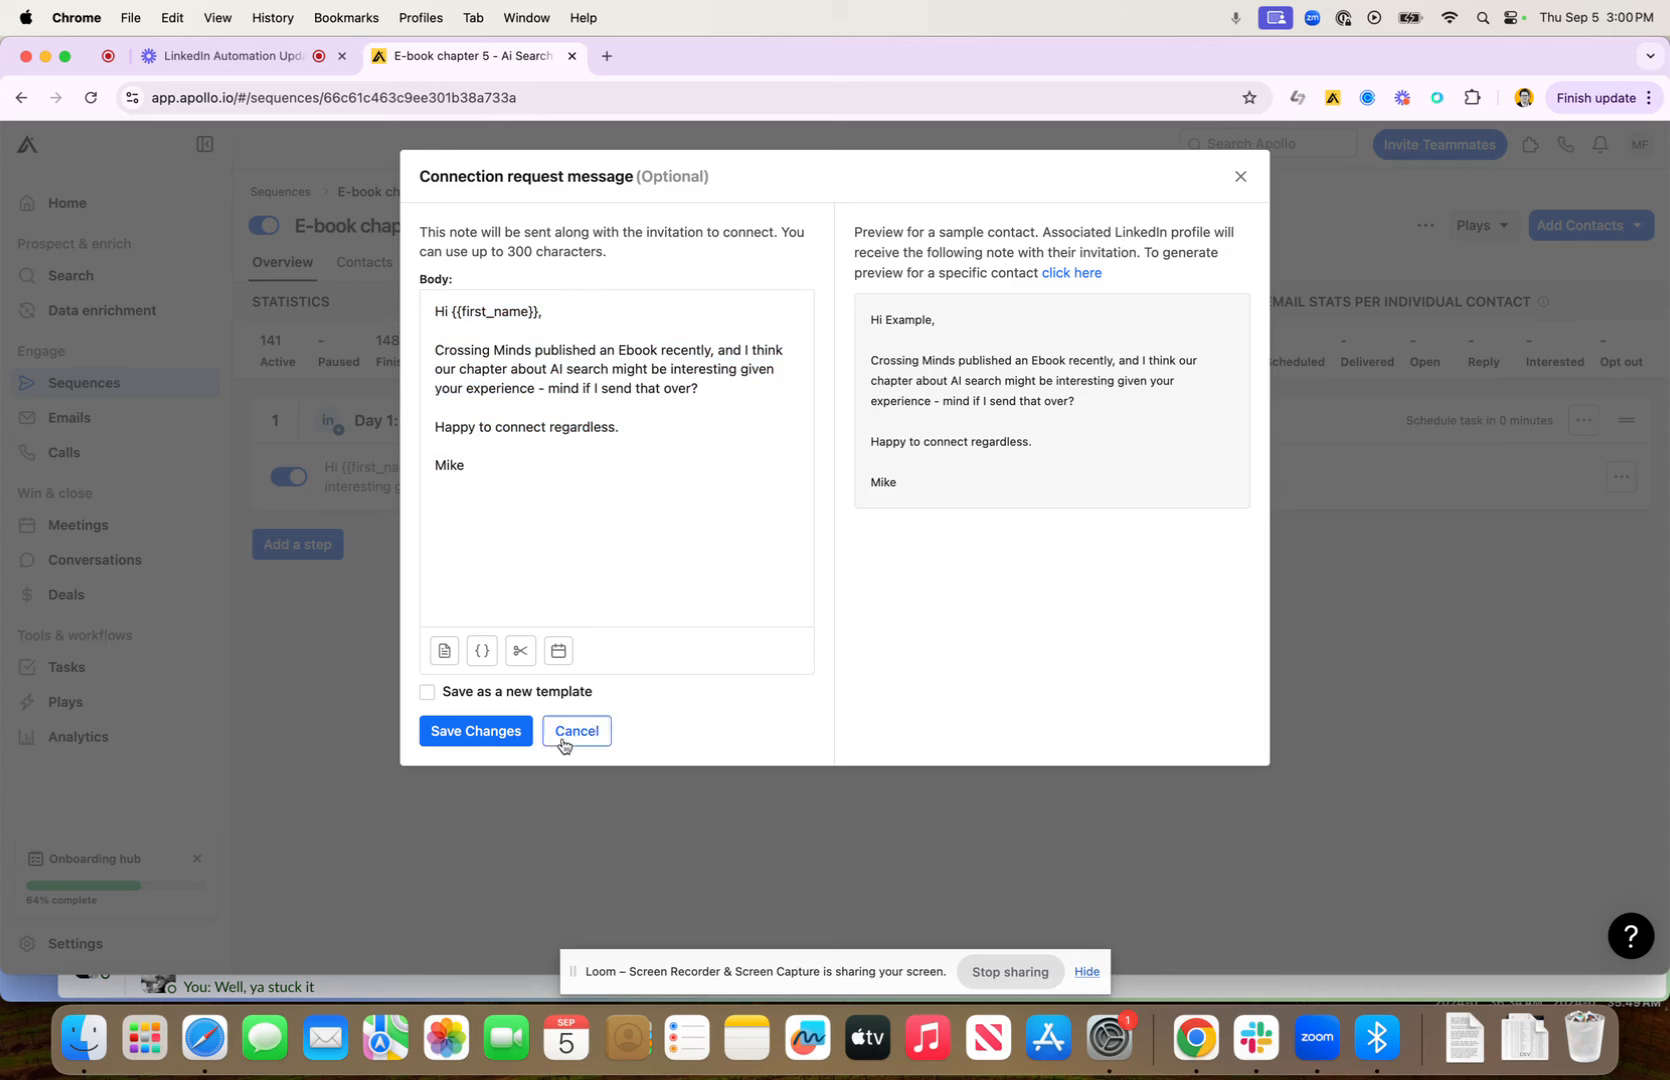
click(575, 736)
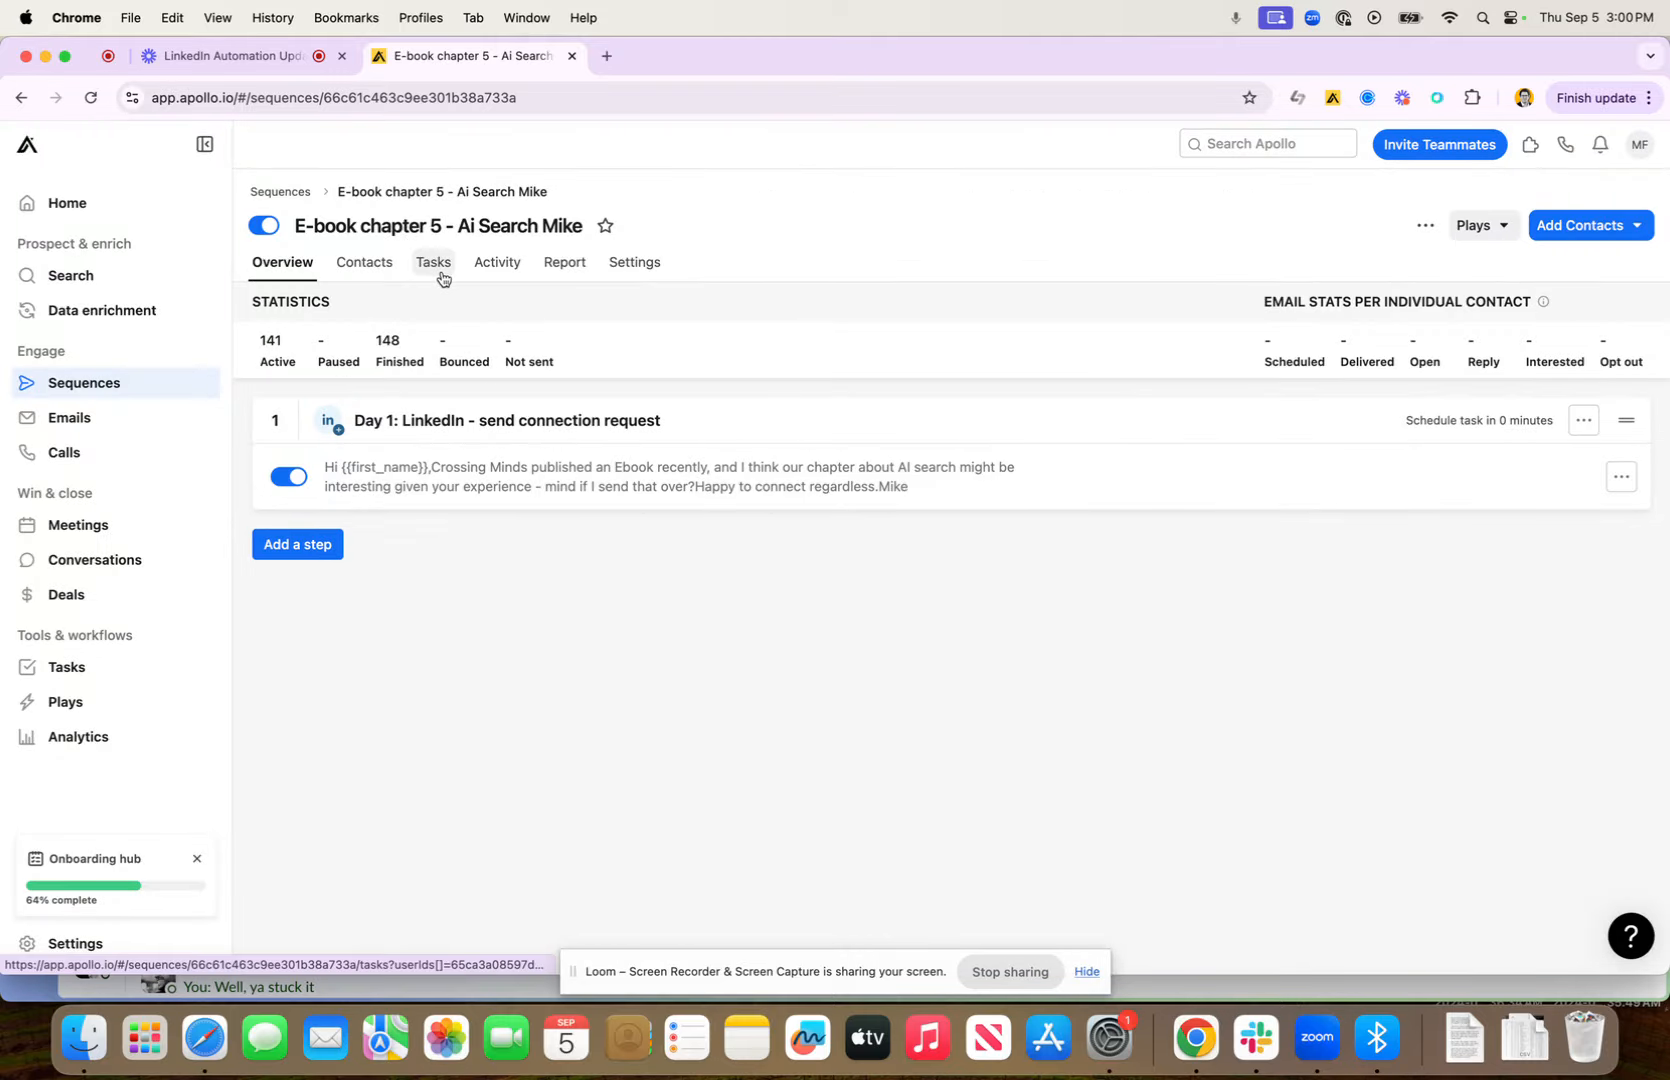
click(432, 262)
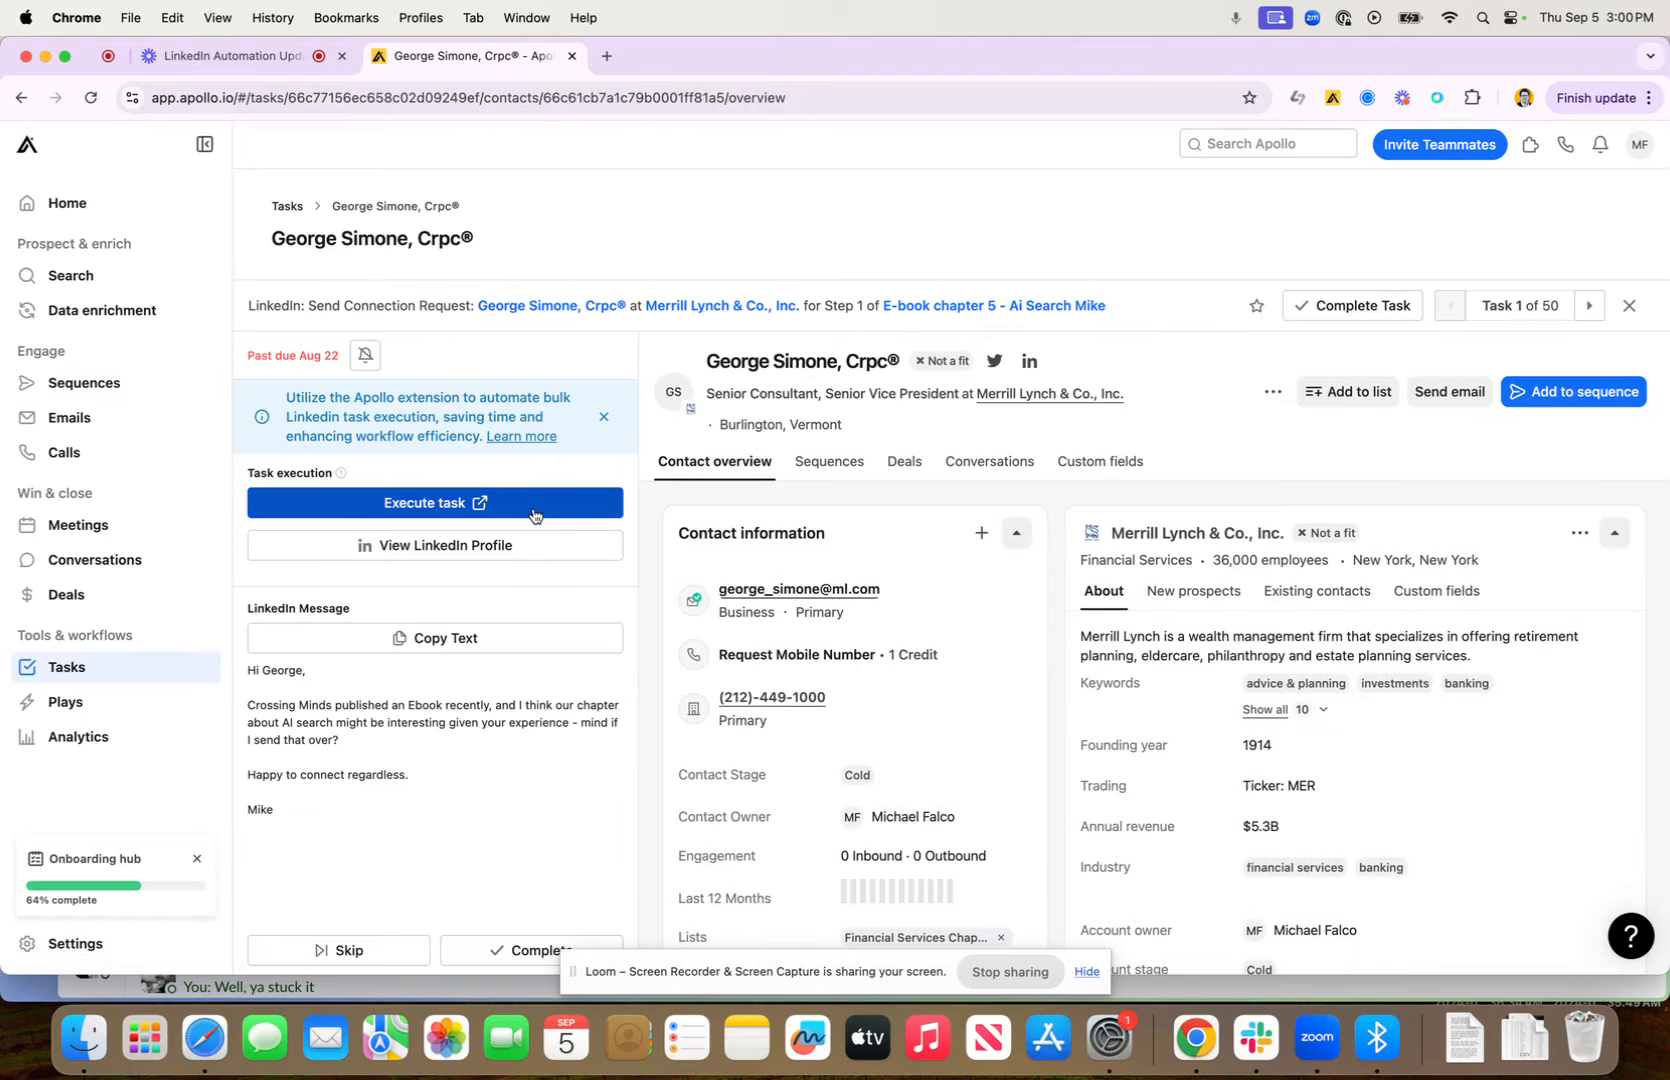
mouse_move(661, 67)
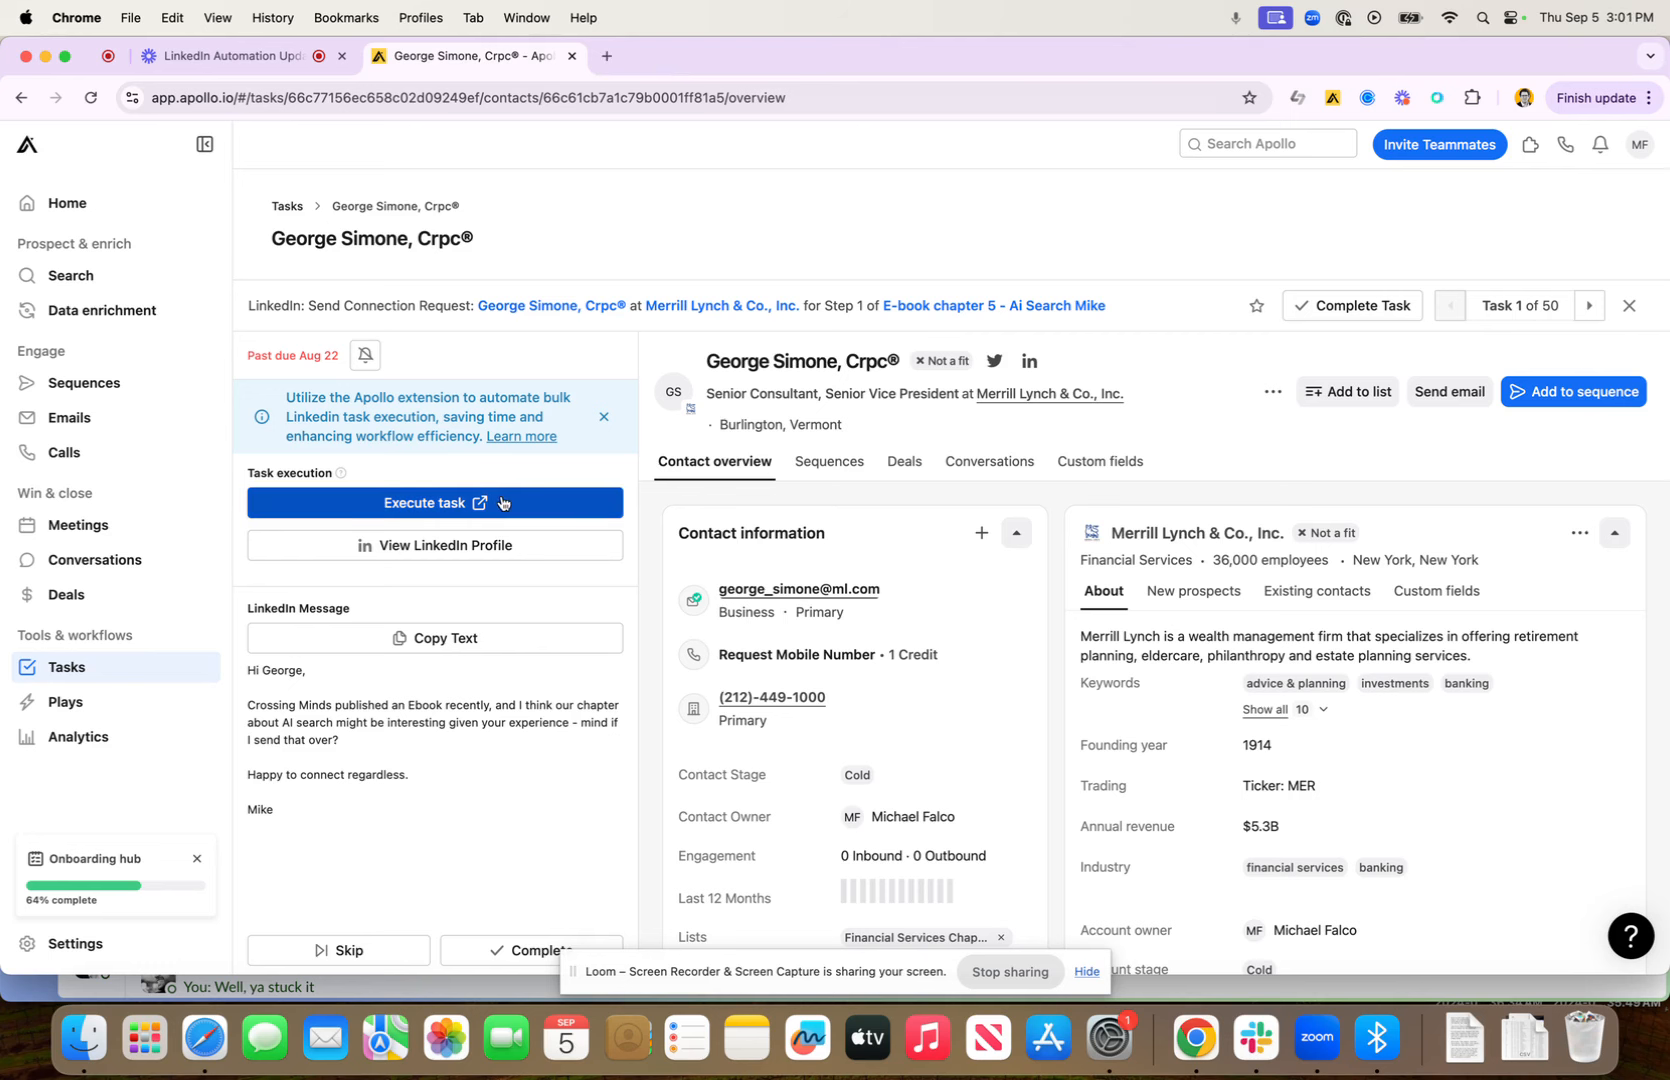
mouse_move(1656, 336)
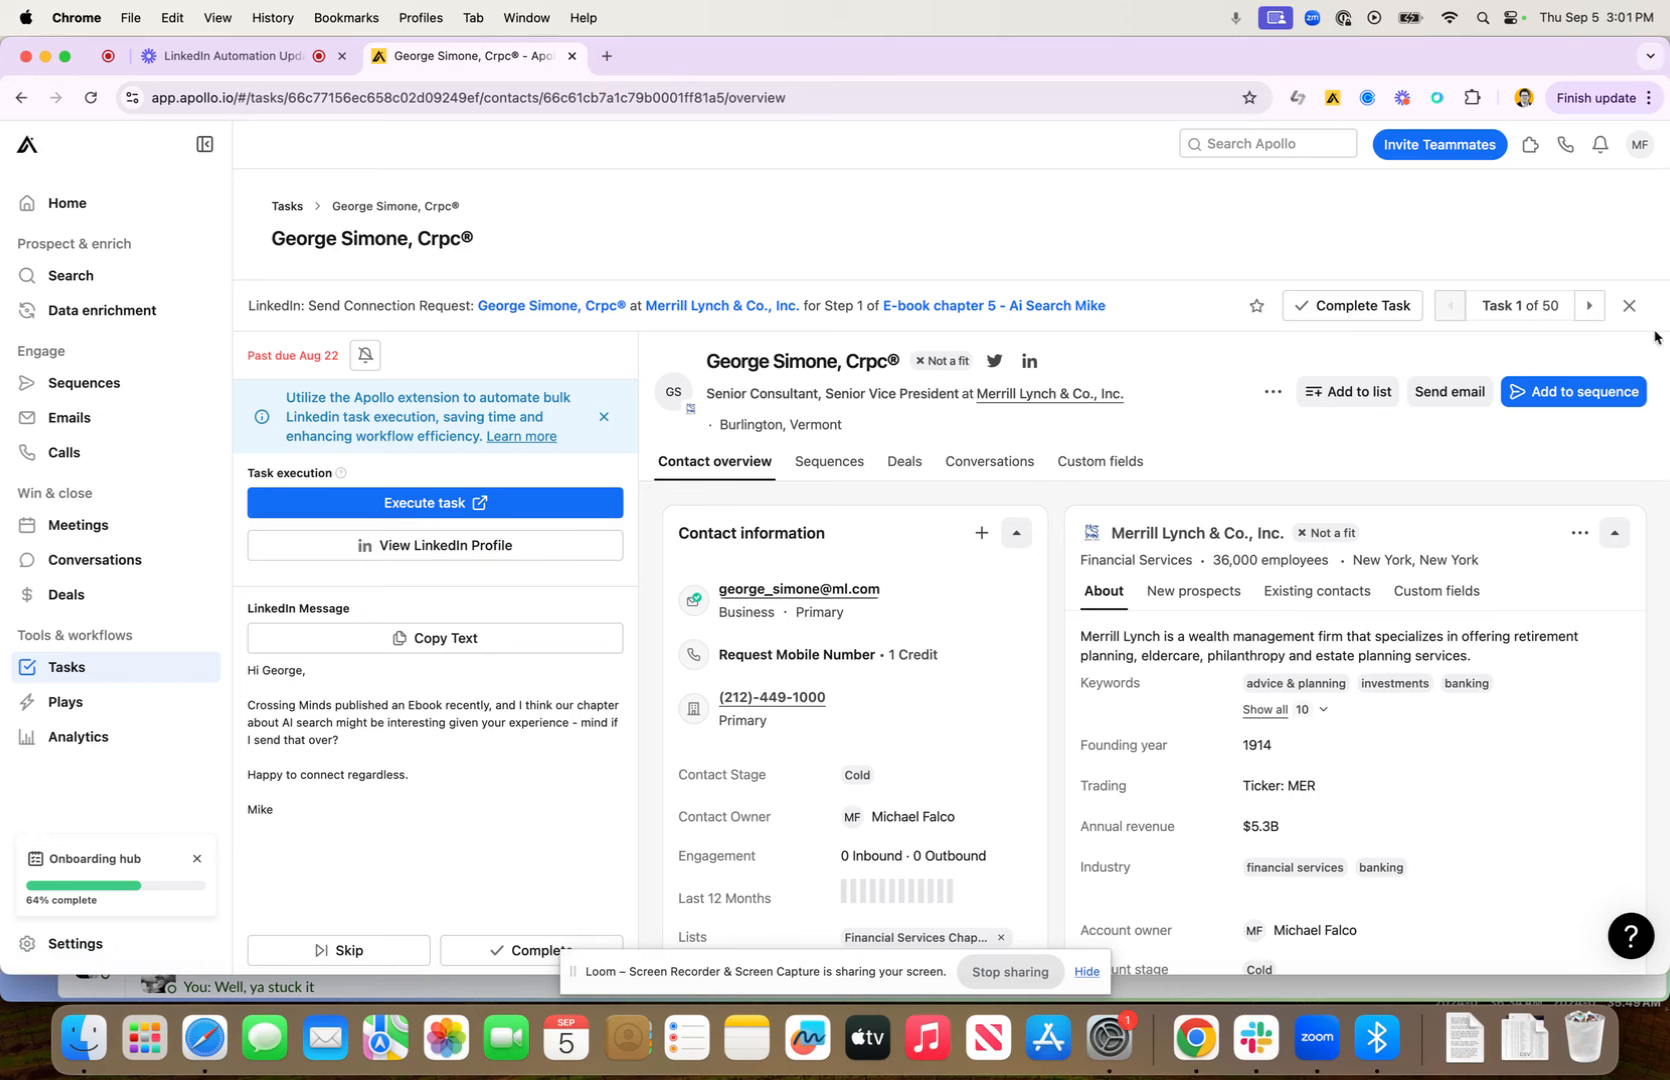
mouse_move(722, 224)
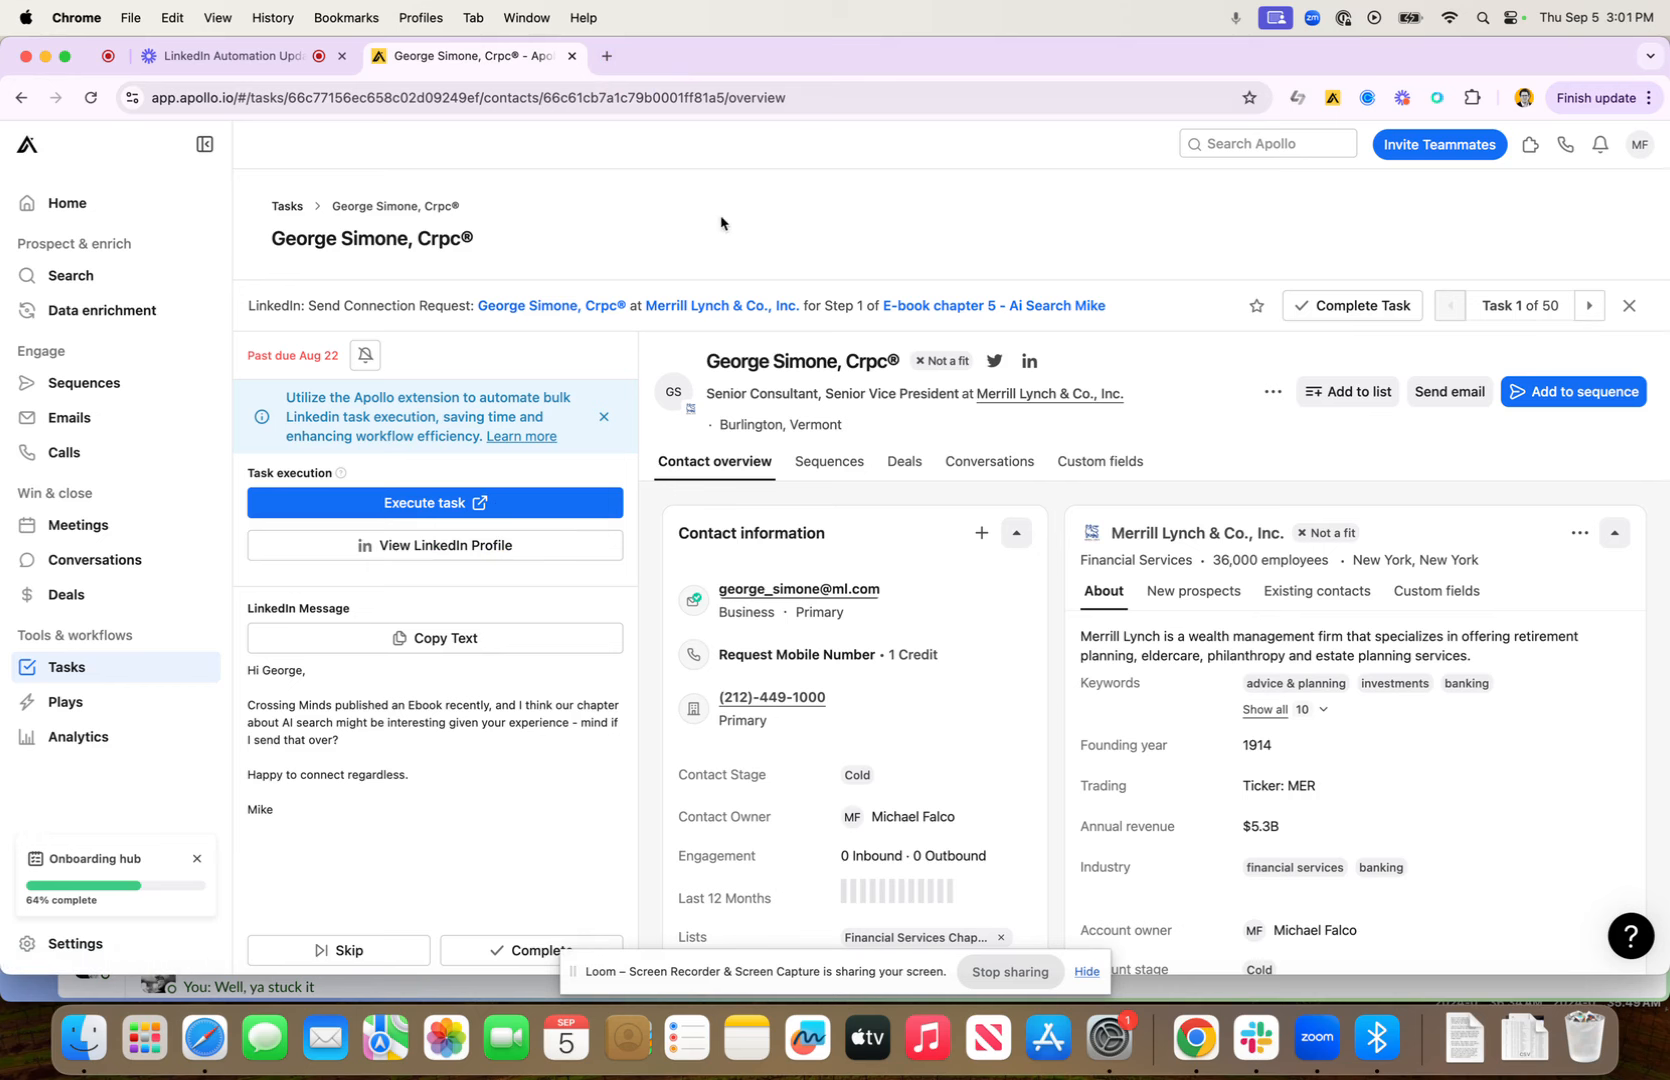
mouse_move(607, 58)
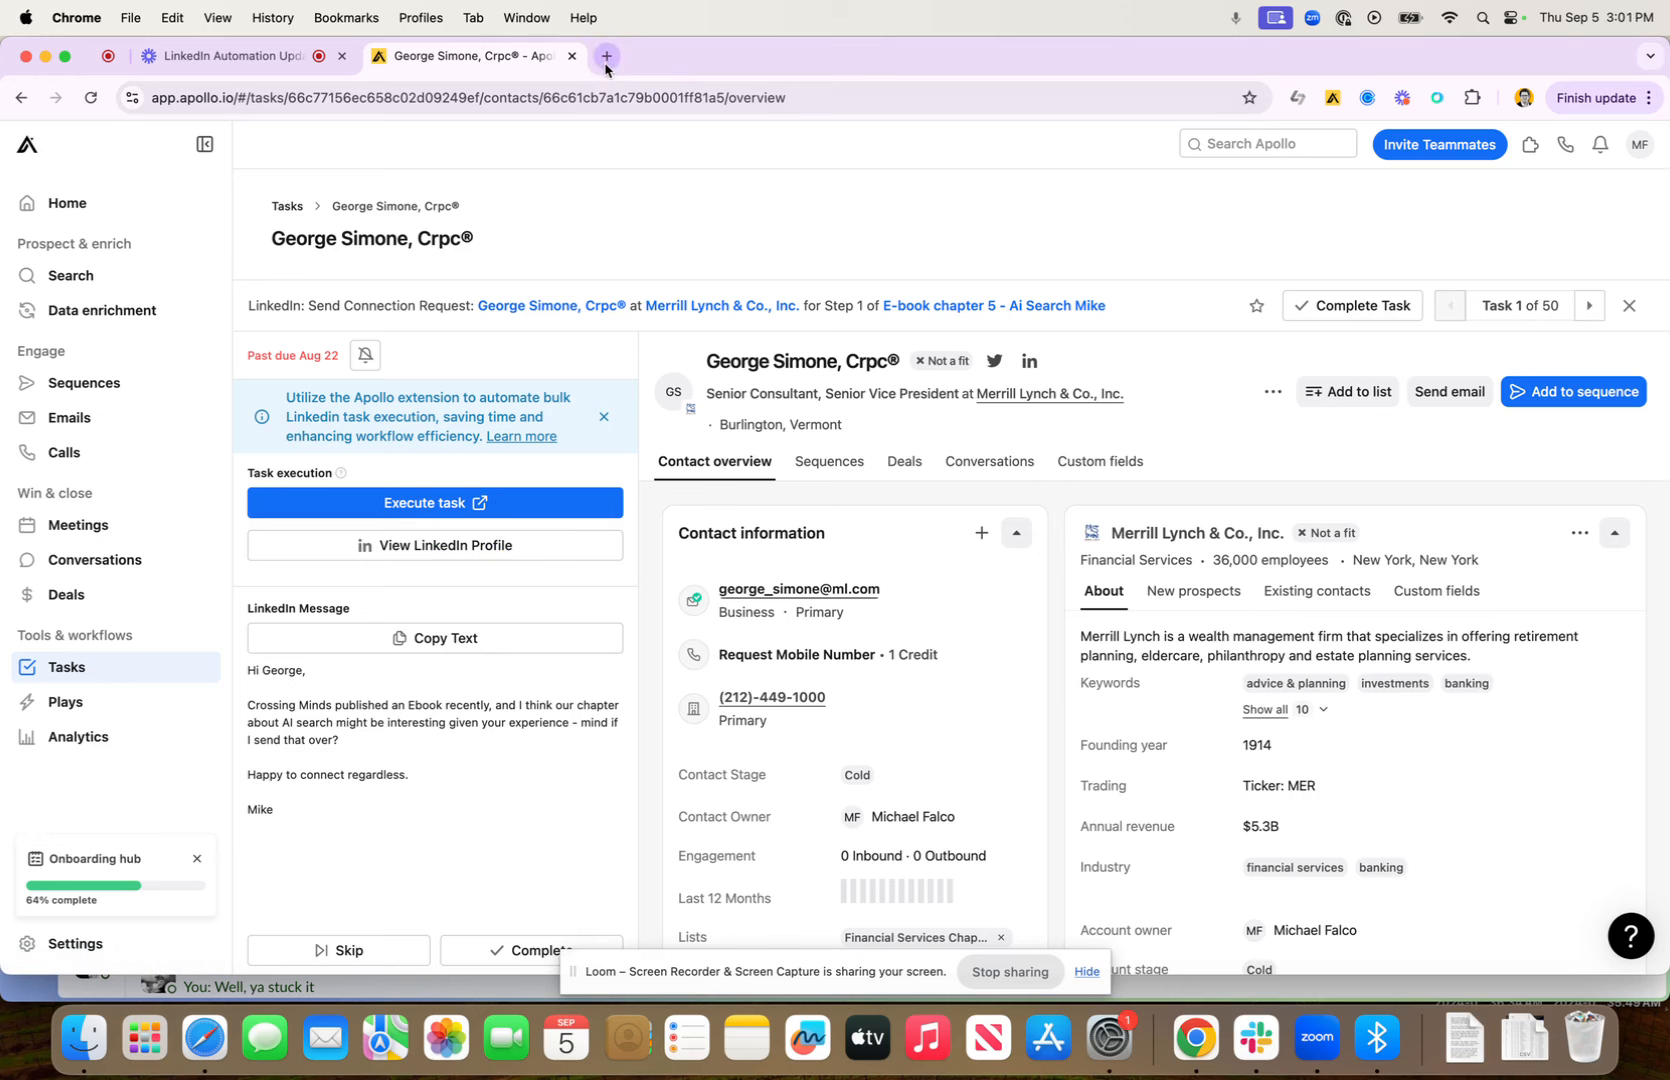
mouse_move(607, 56)
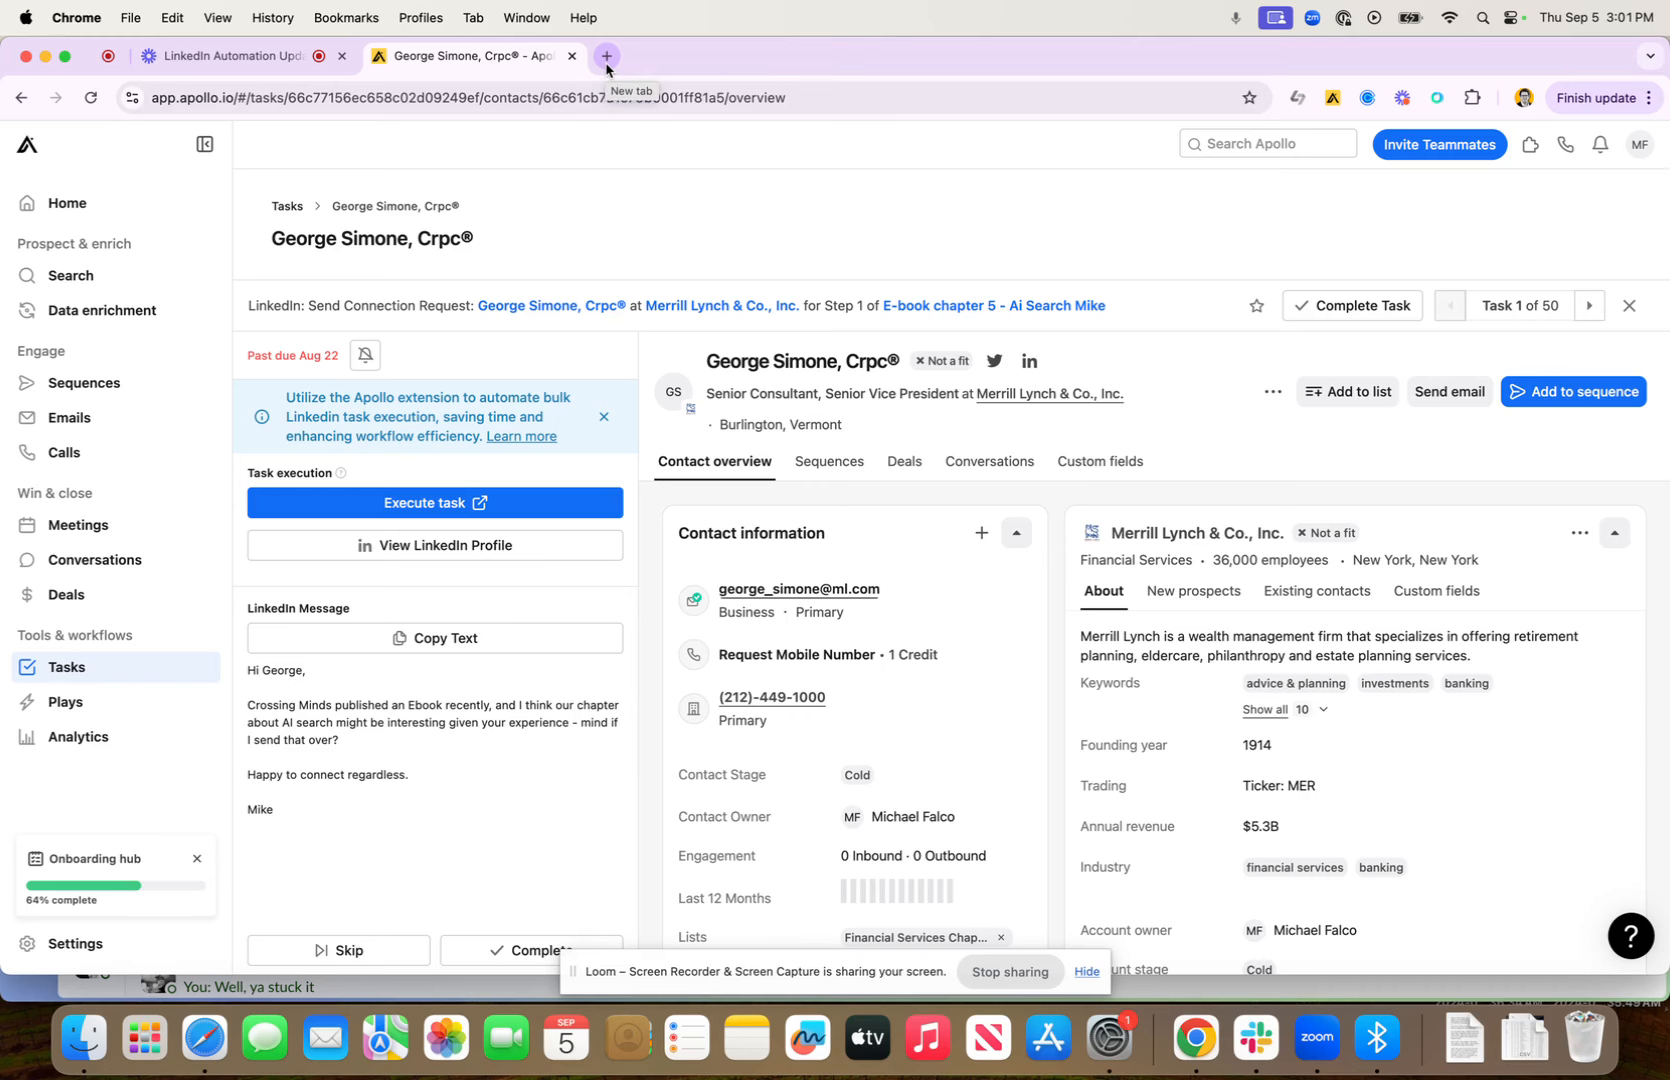
- Open LinkedIn in a new tab and show the Apollo panel's LinkedIn tasks
click(610, 56)
text(linkedin.com/feed/)
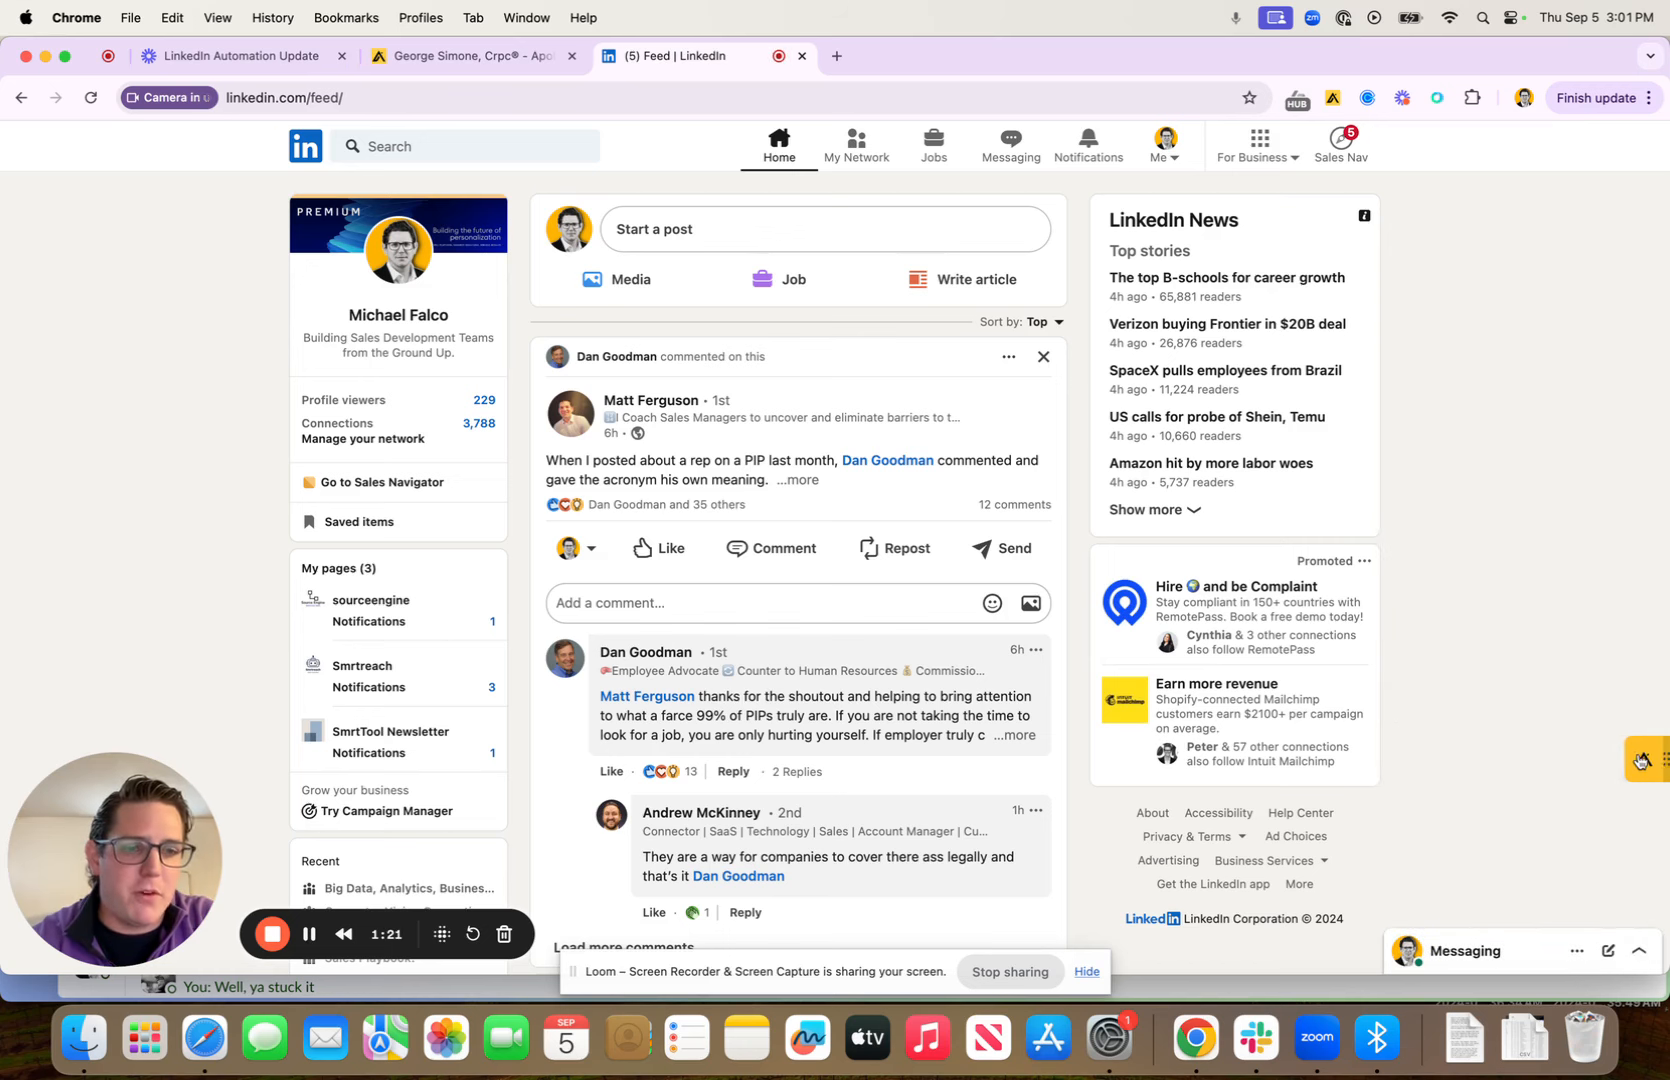
click(1648, 759)
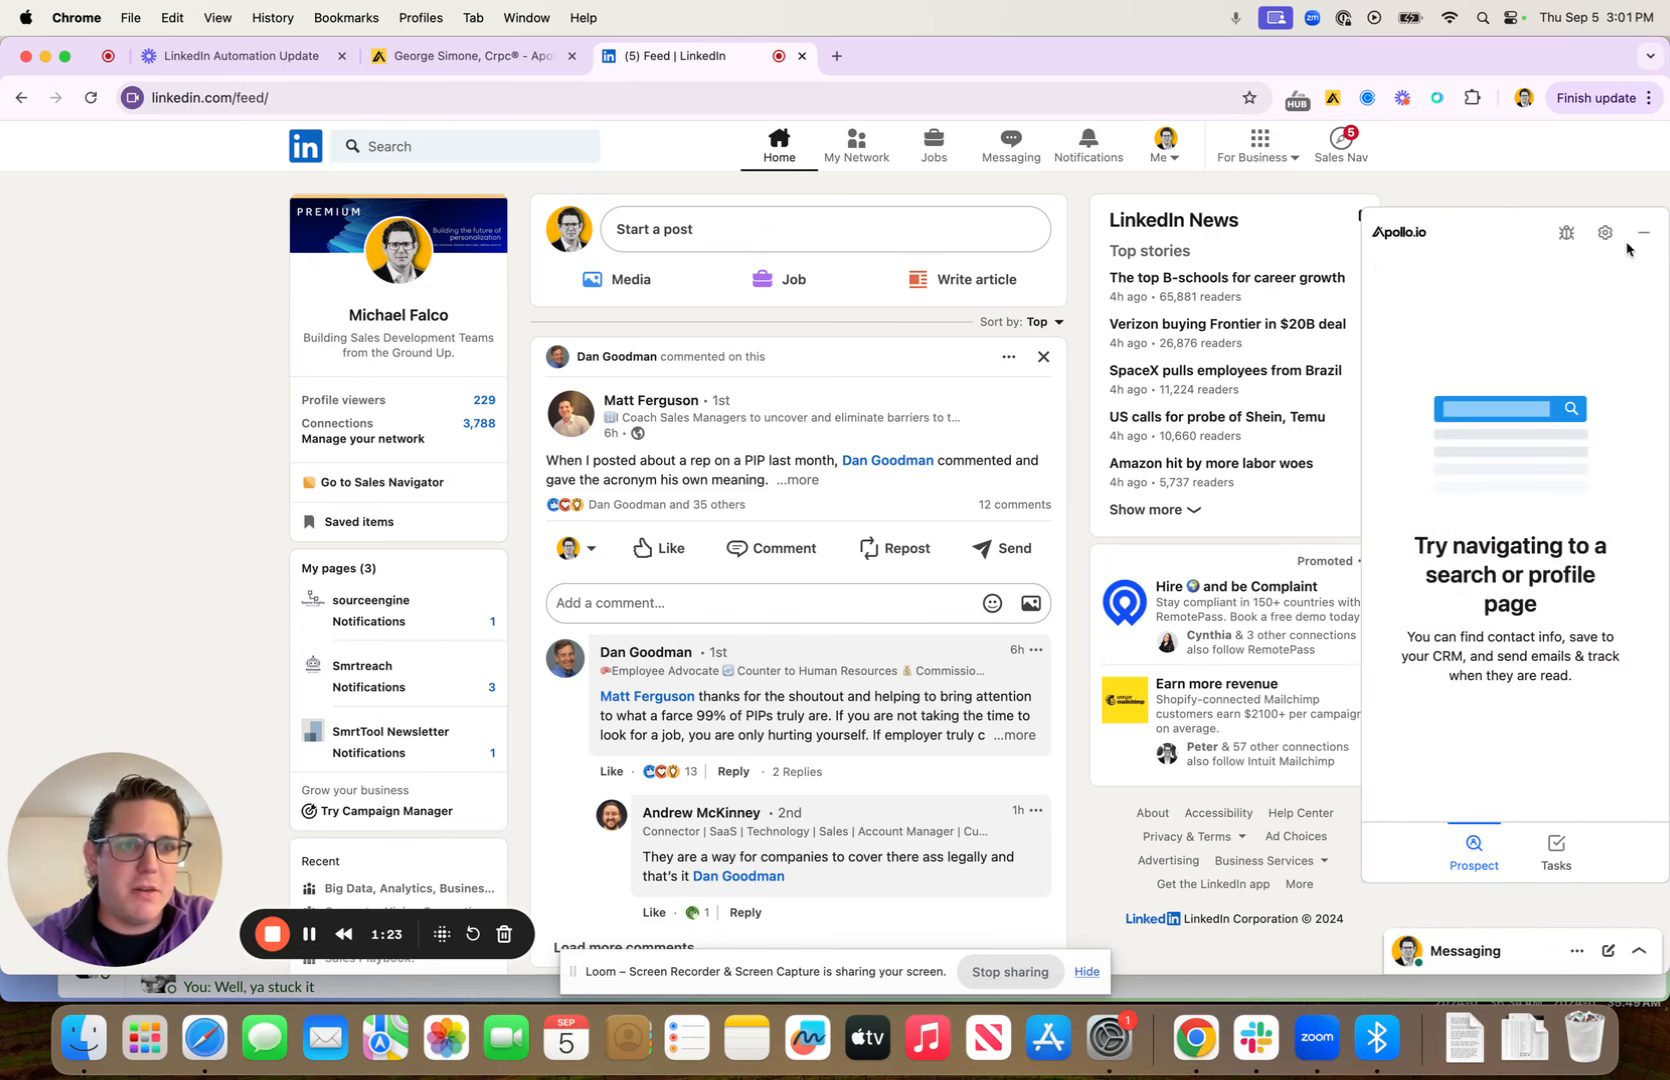
mouse_move(1647, 232)
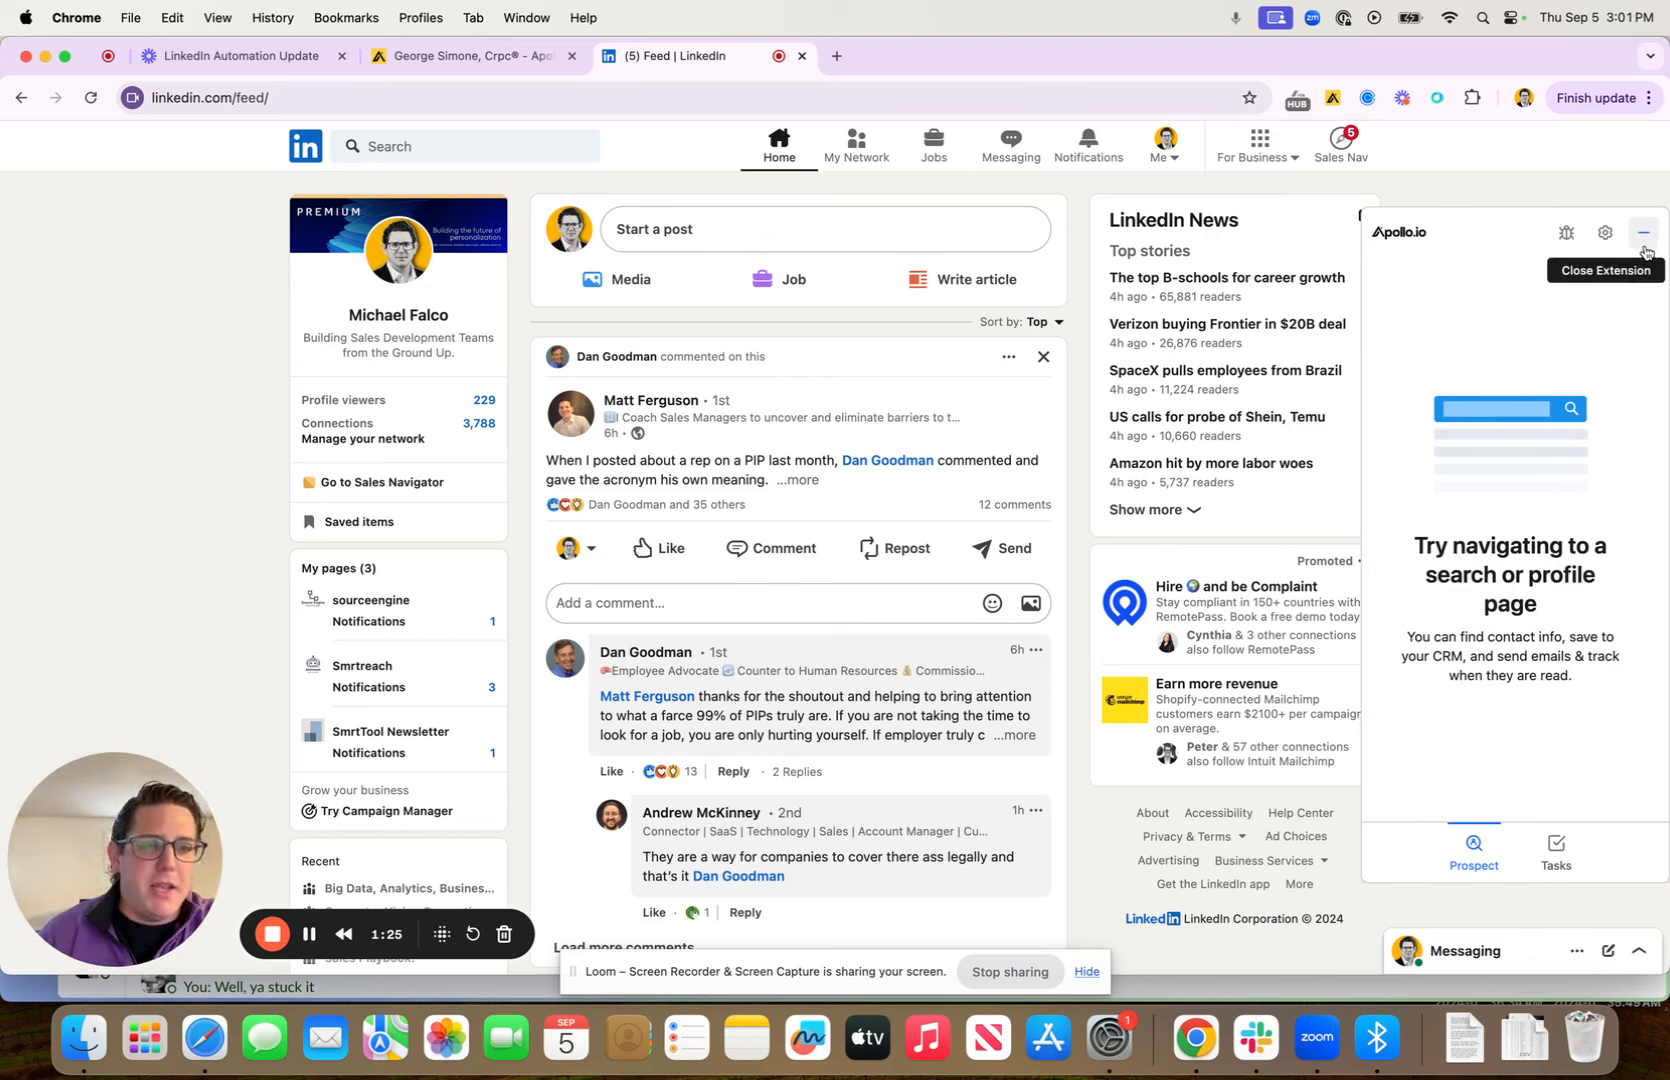
click(1559, 852)
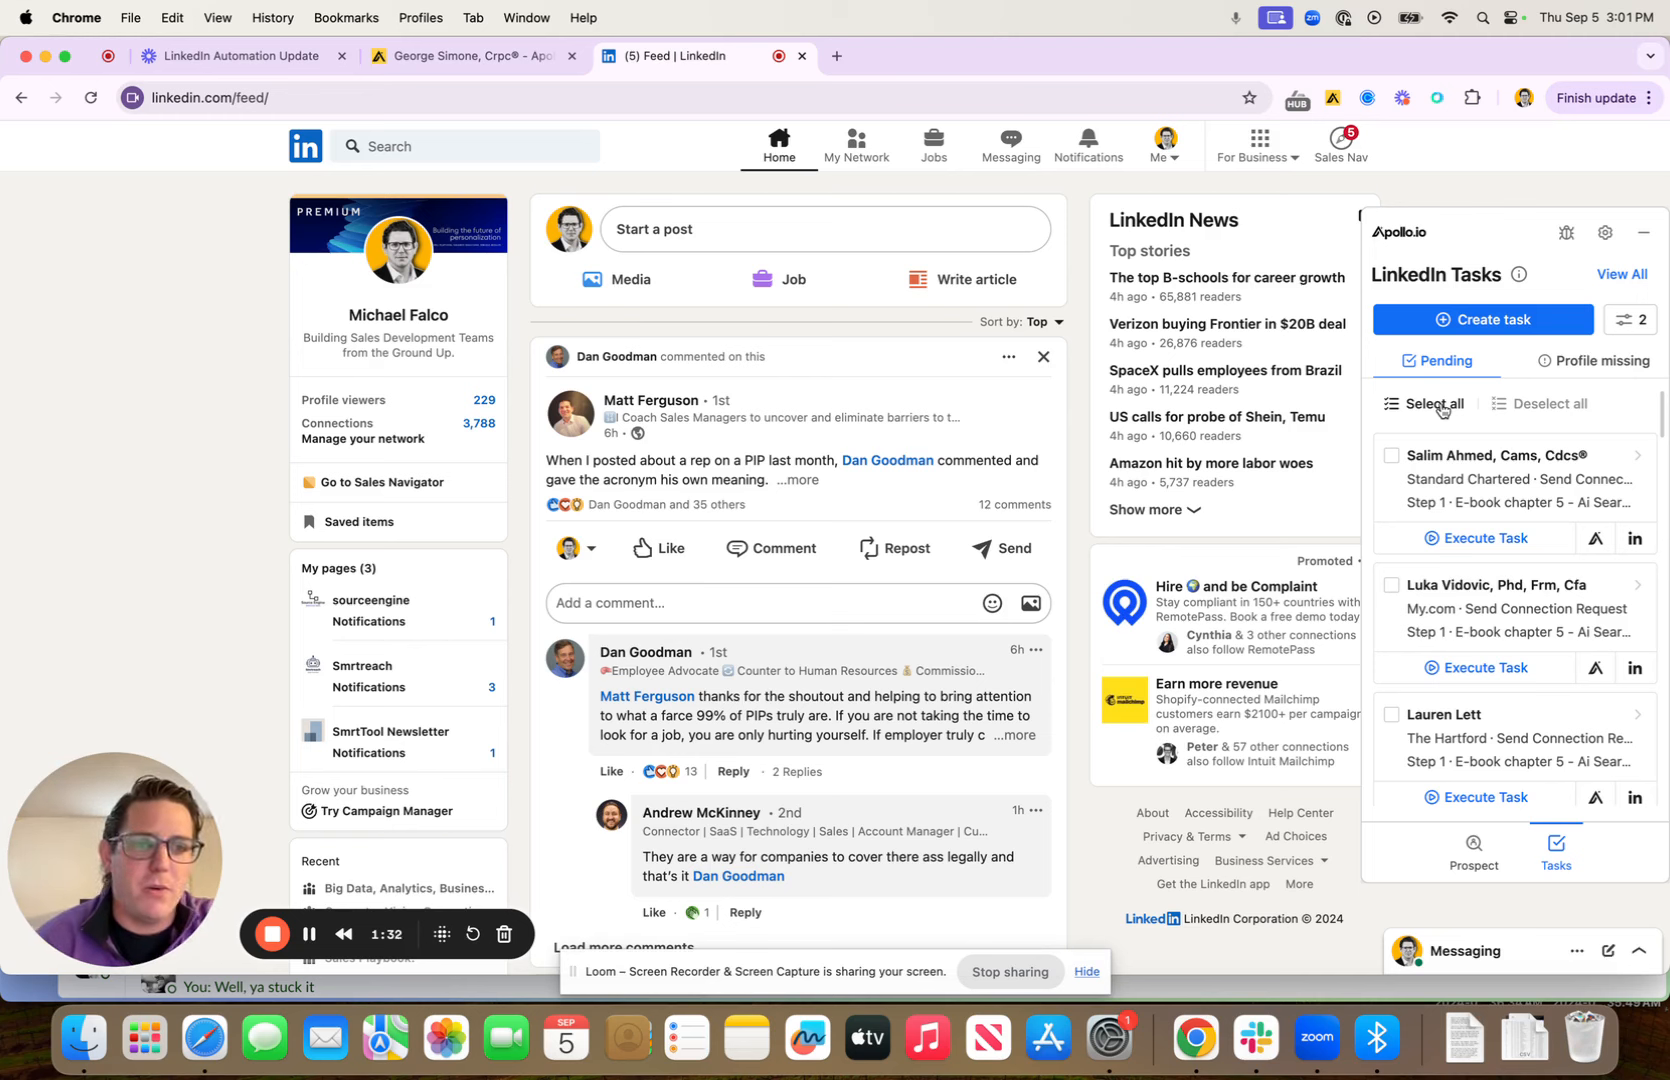
- Select all pending LinkedIn tasks and confirm executing all 25
click(1430, 404)
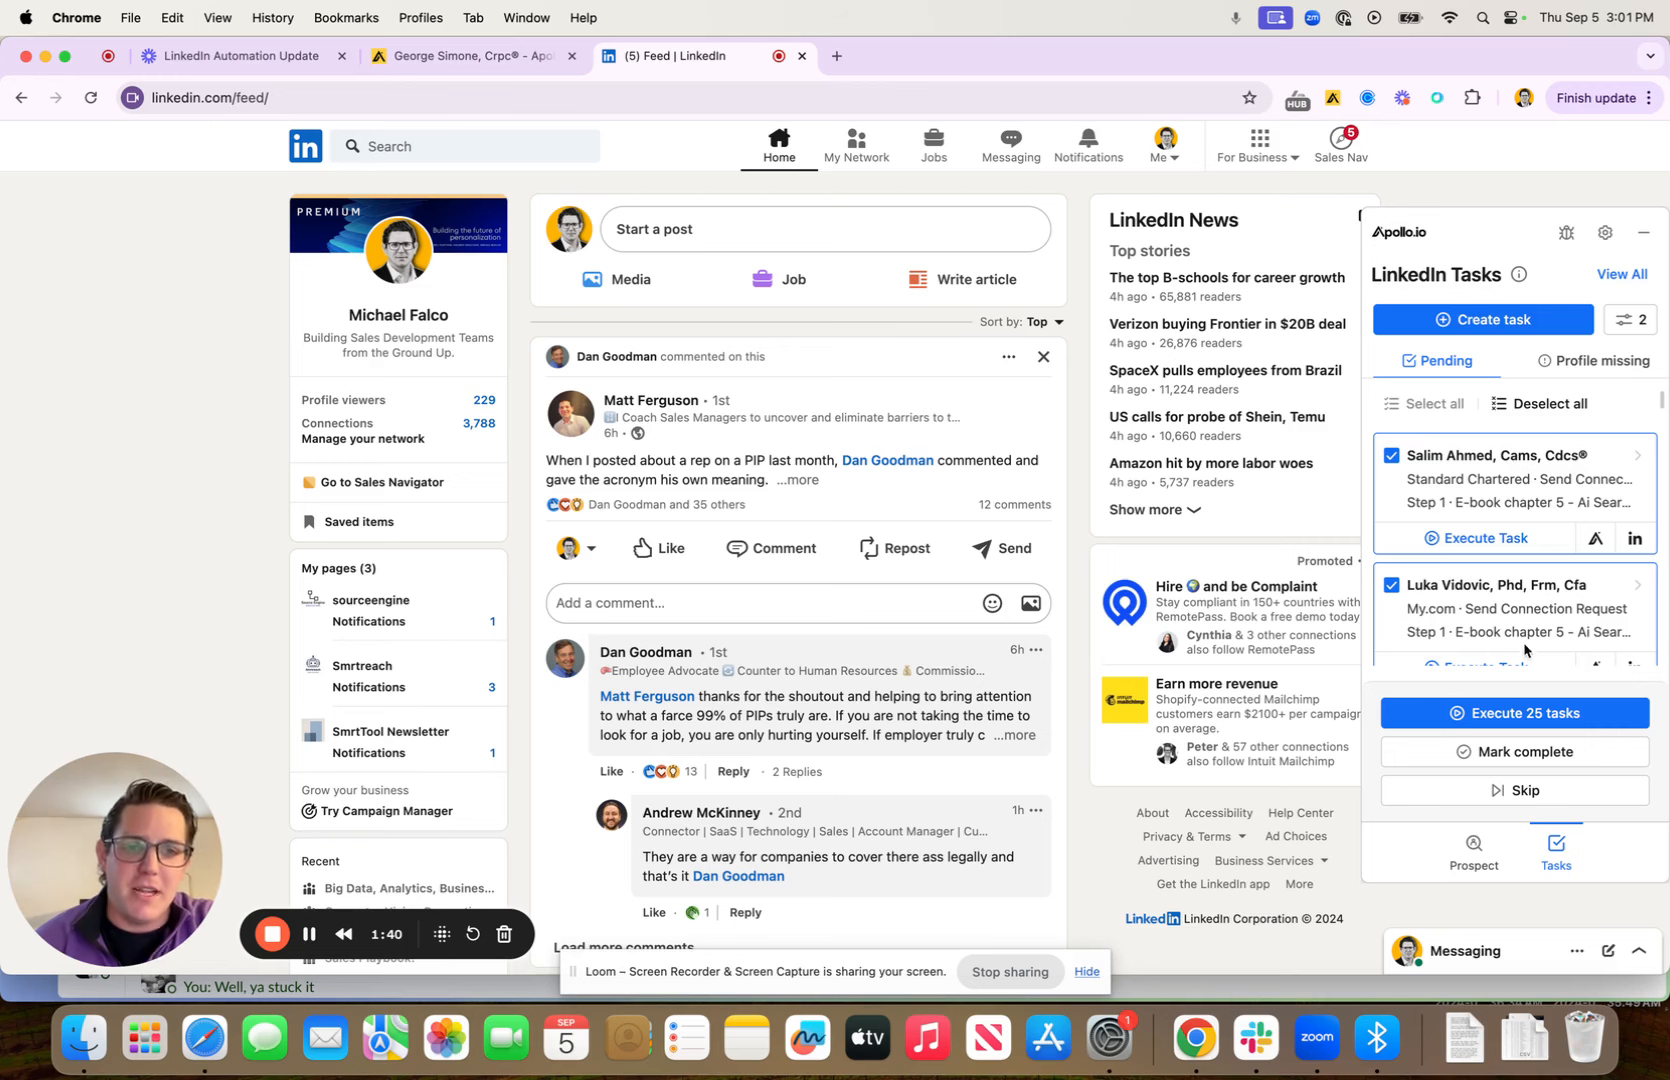
click(1512, 713)
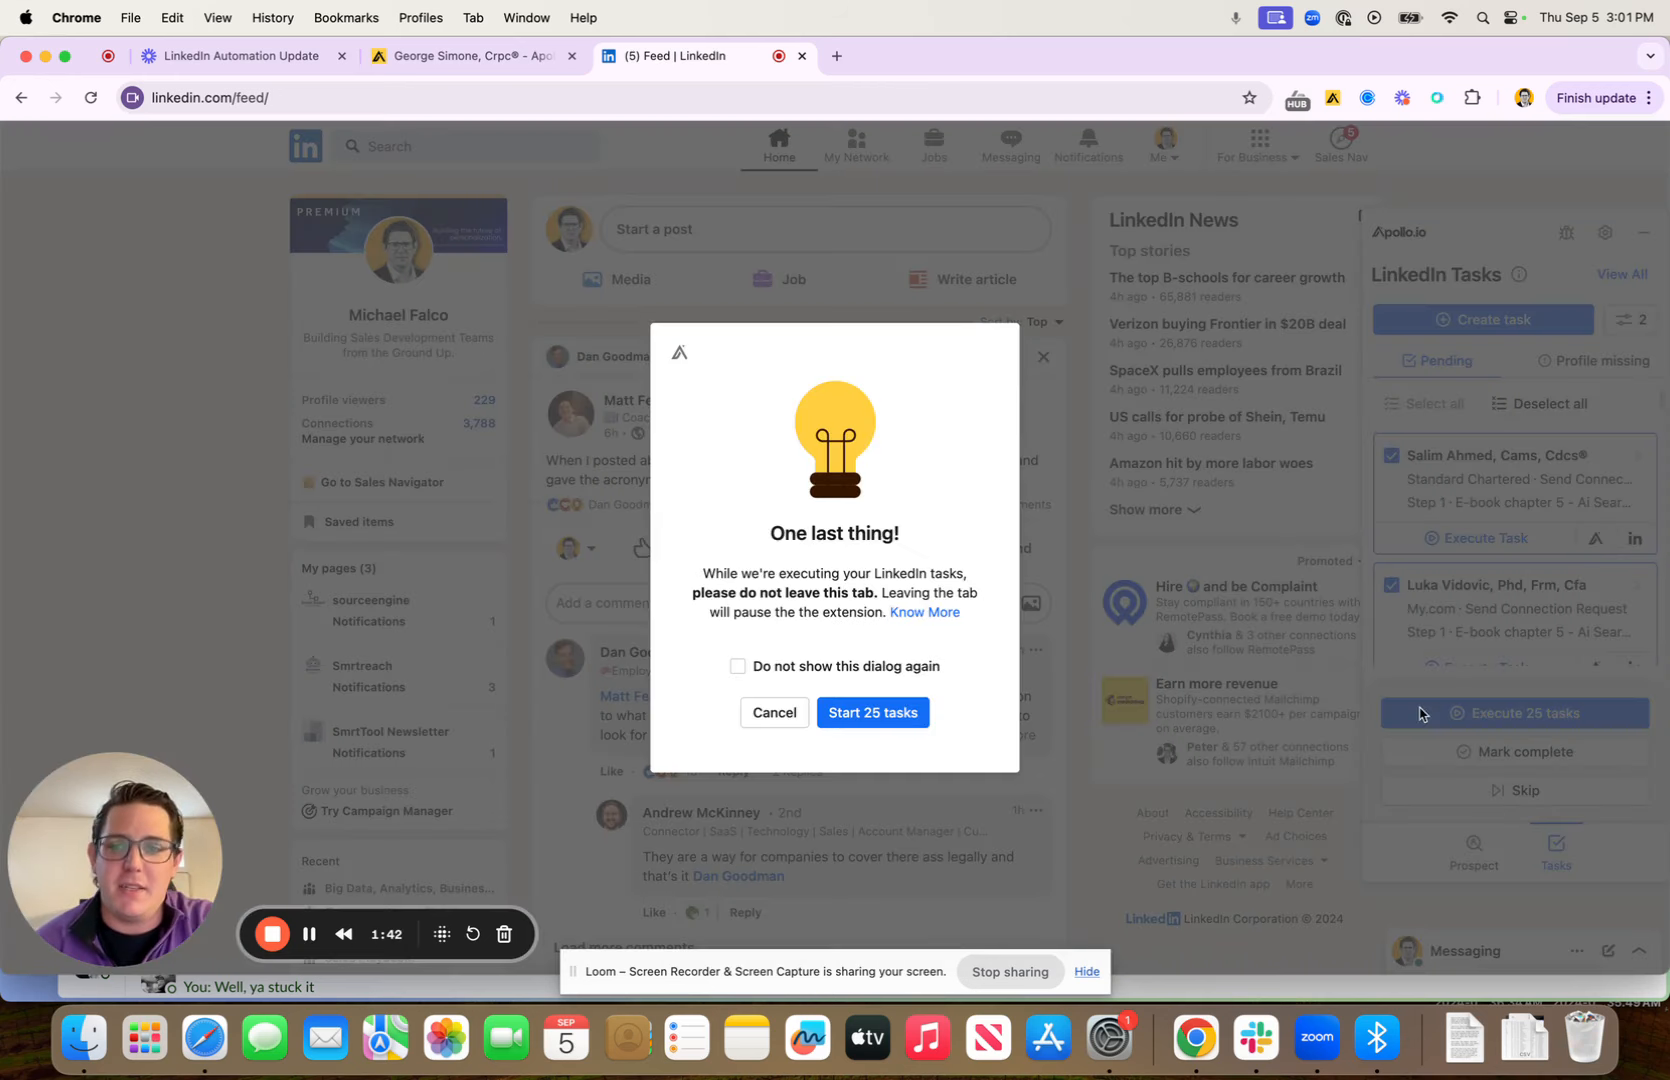
mouse_move(871, 711)
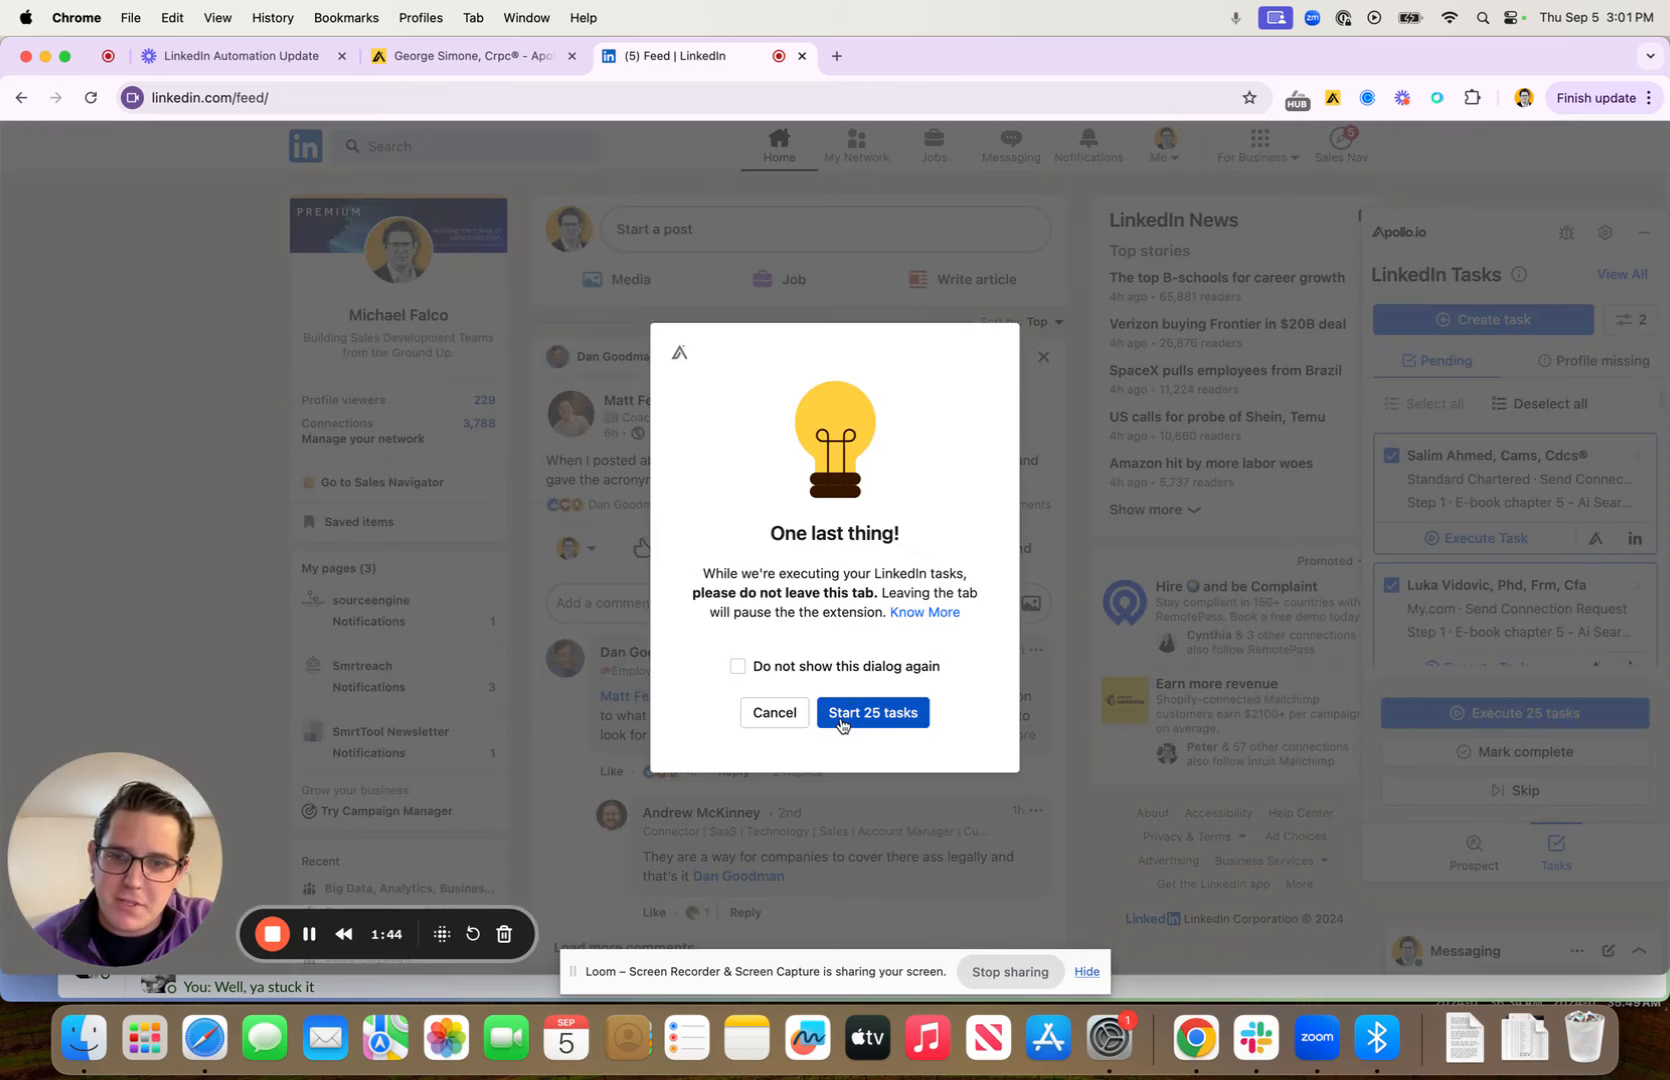
click(872, 713)
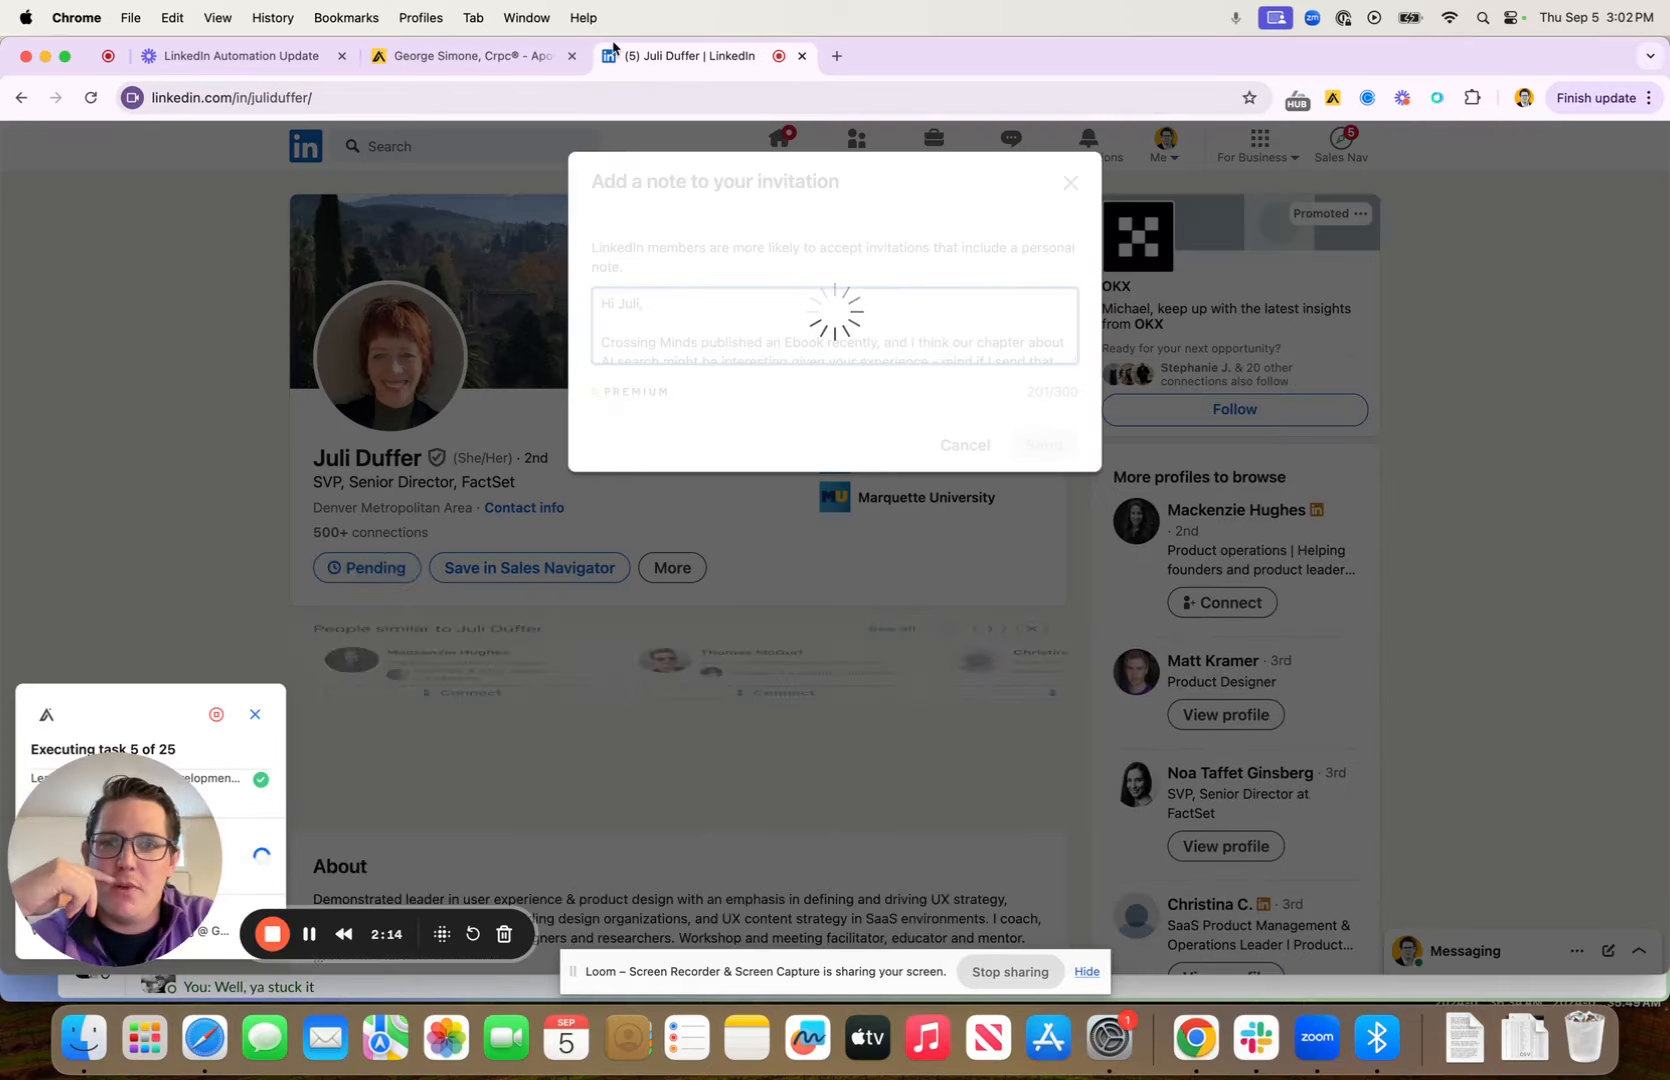
- Let the extension send connection requests until it reaches task 6 of 25
click(963, 445)
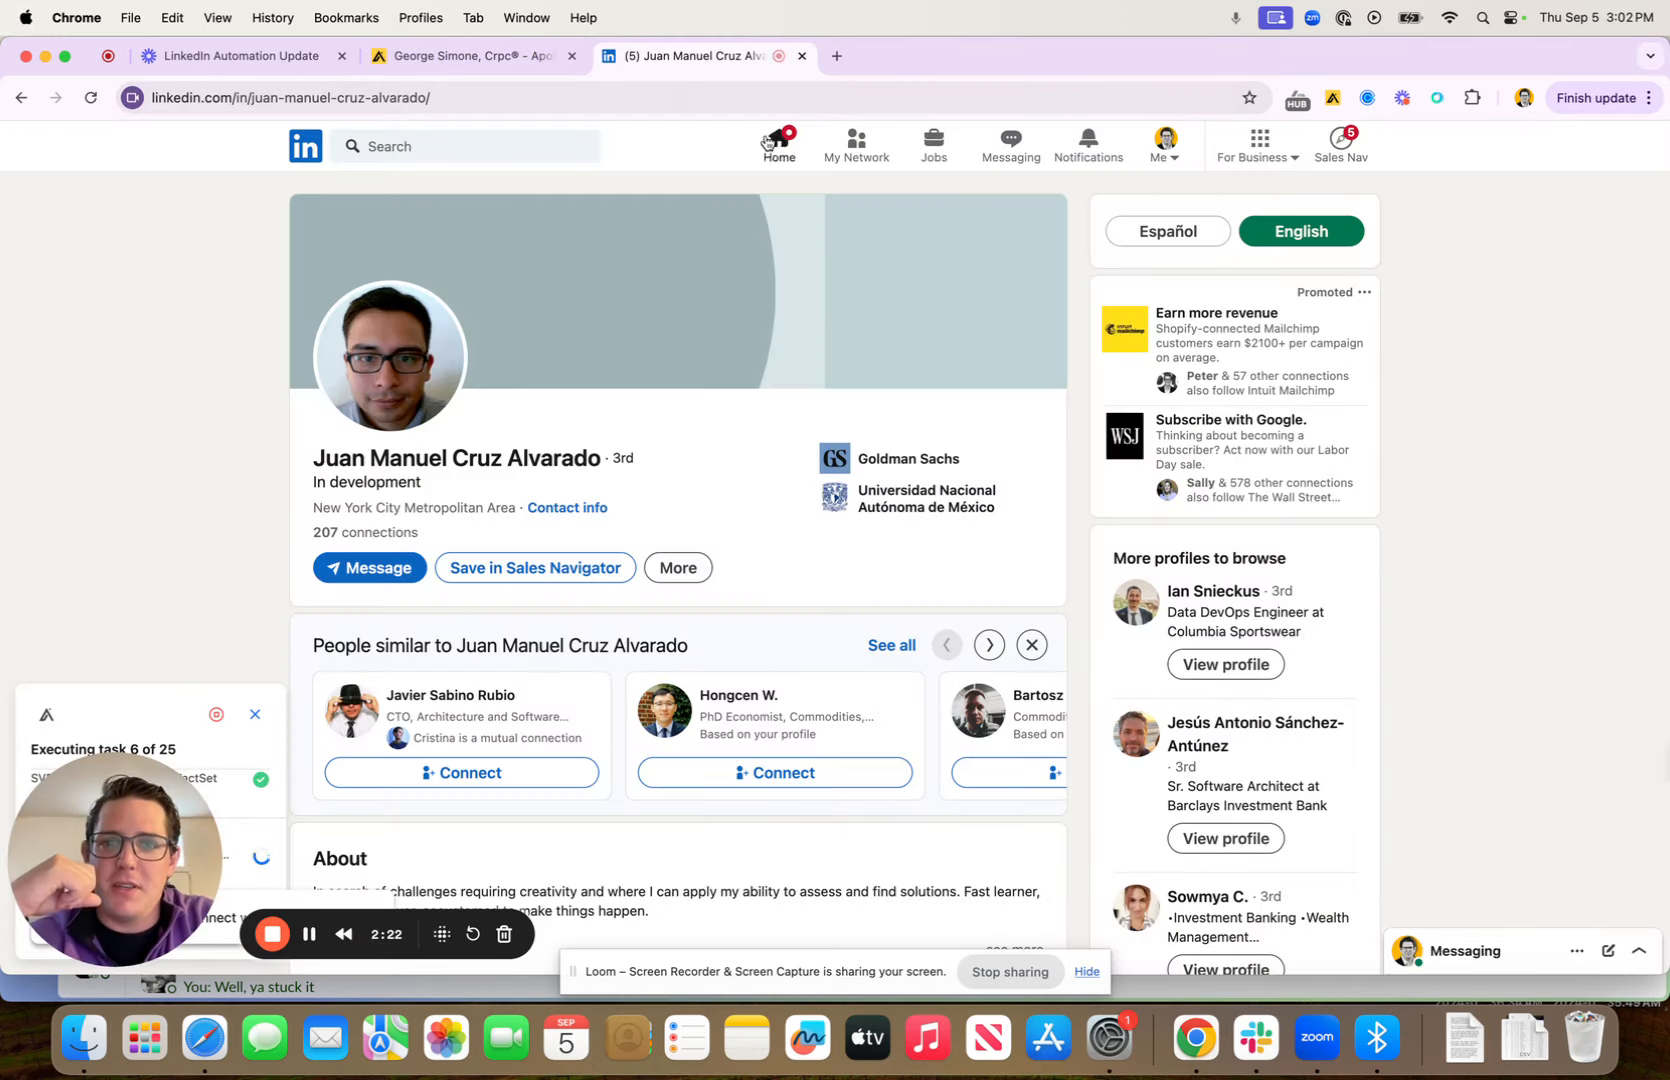
mouse_move(687, 197)
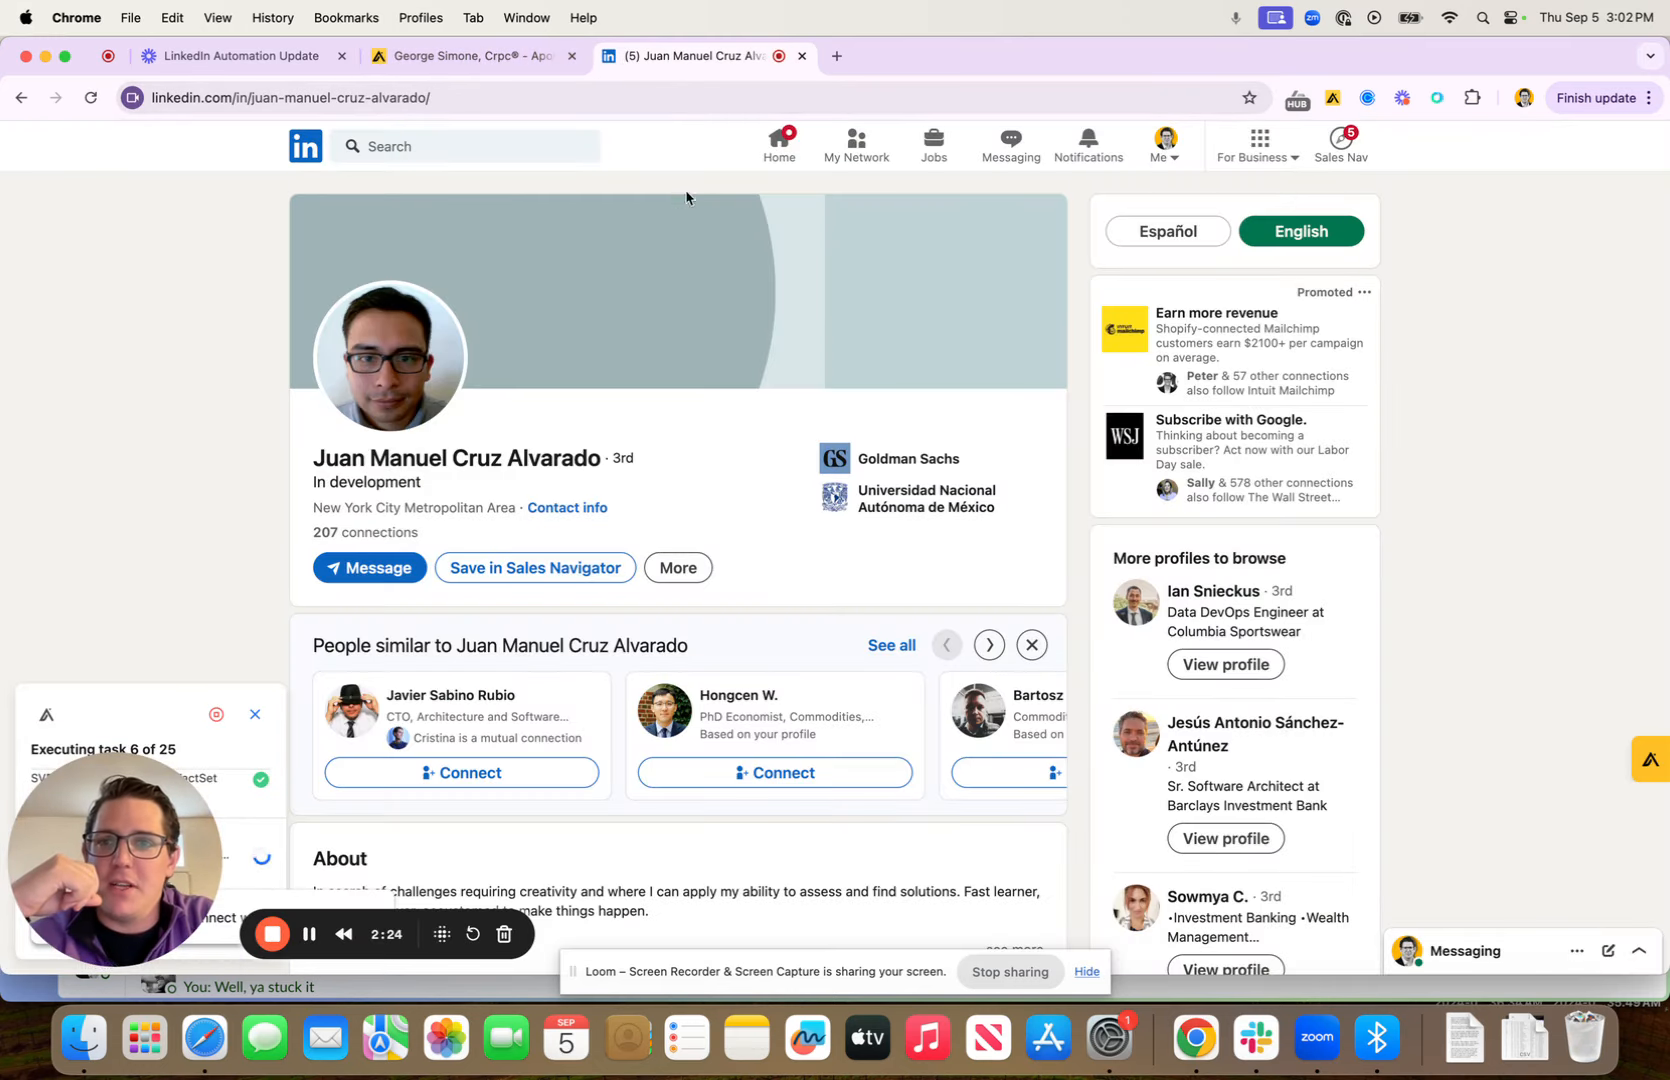